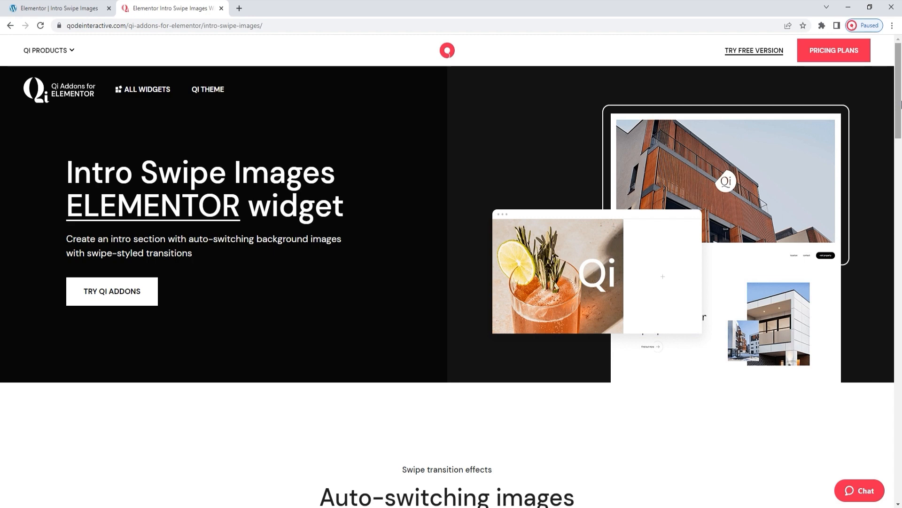
Scroll through the Qi theme demo listing page and back up to the Qi premium demo link.
{"action": "scroll", "scroll_direction": "down", "scroll_amount": 3}
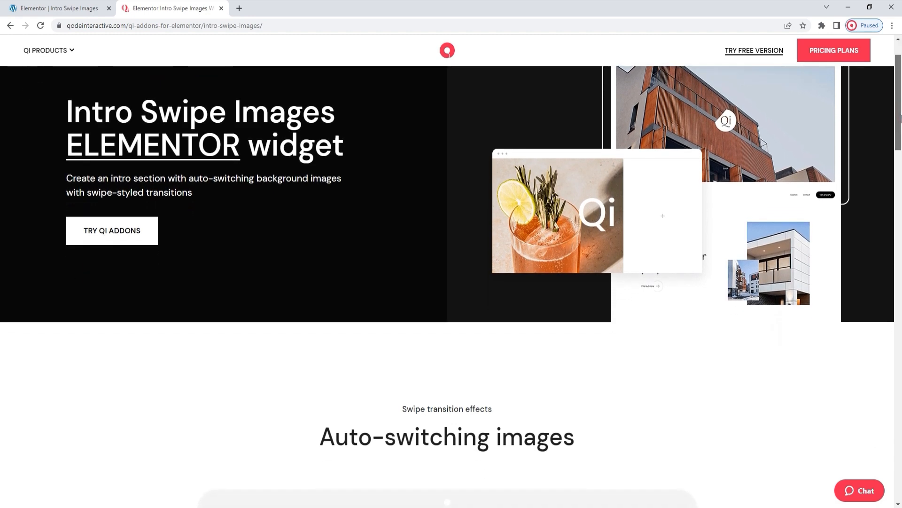
{"action": "scroll", "scroll_direction": "down", "scroll_amount": 3}
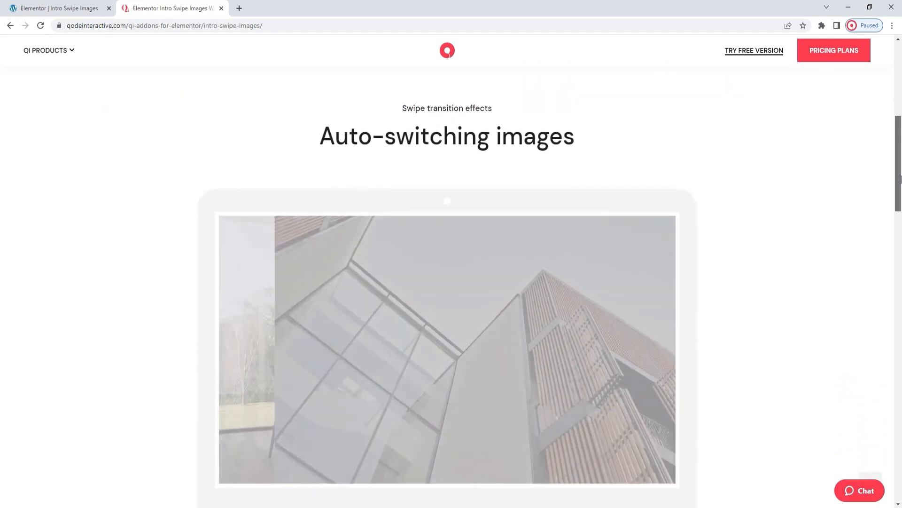
{"action": "scroll", "scroll_direction": "down", "scroll_amount": 3}
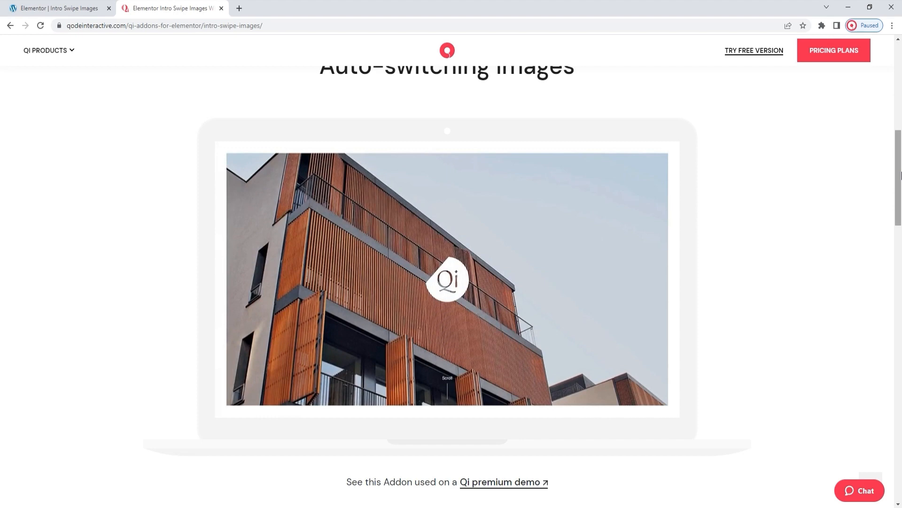
{"action": "scroll", "scroll_direction": "down", "scroll_amount": 3}
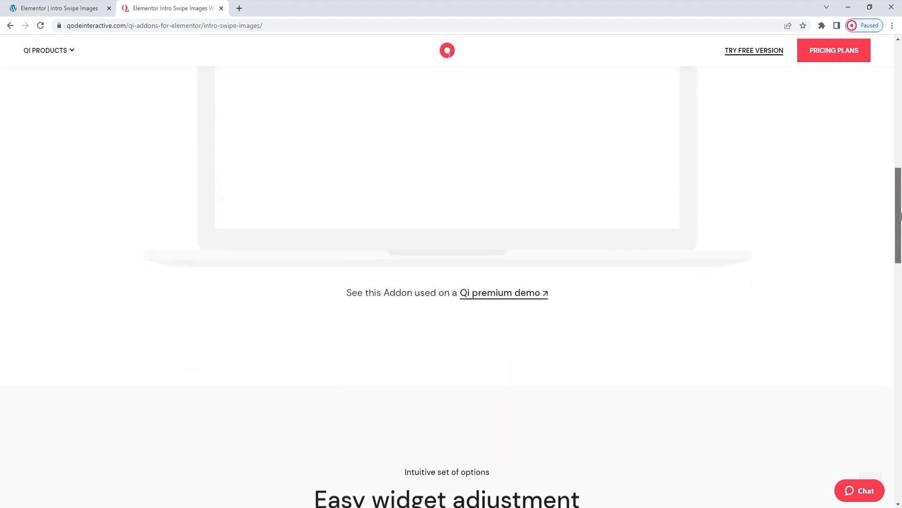
{"action": "scroll", "scroll_direction": "down", "scroll_amount": 3}
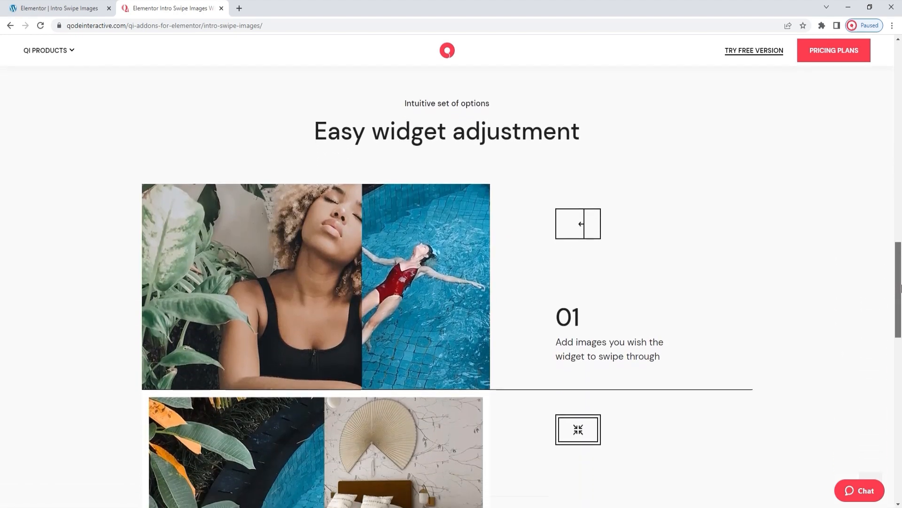
{"action": "scroll", "scroll_direction": "down", "scroll_amount": 3}
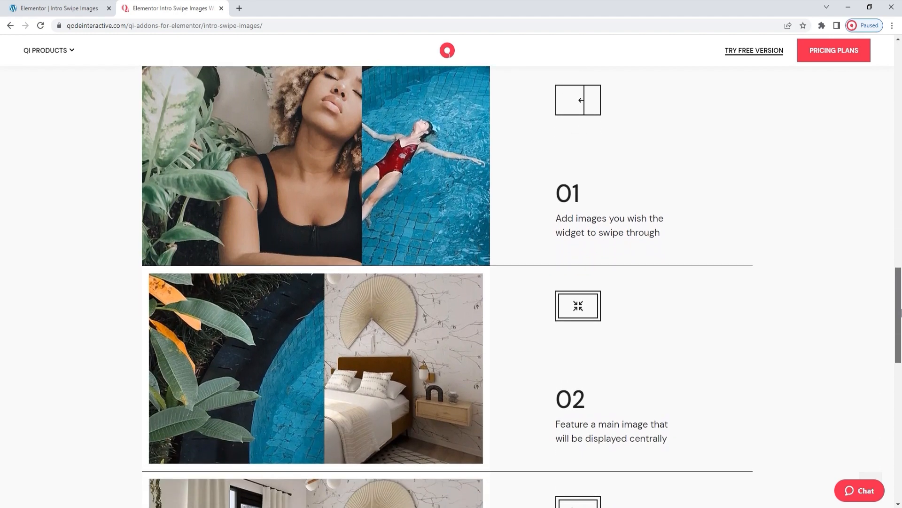
{"action": "scroll", "scroll_direction": "down", "scroll_amount": 3}
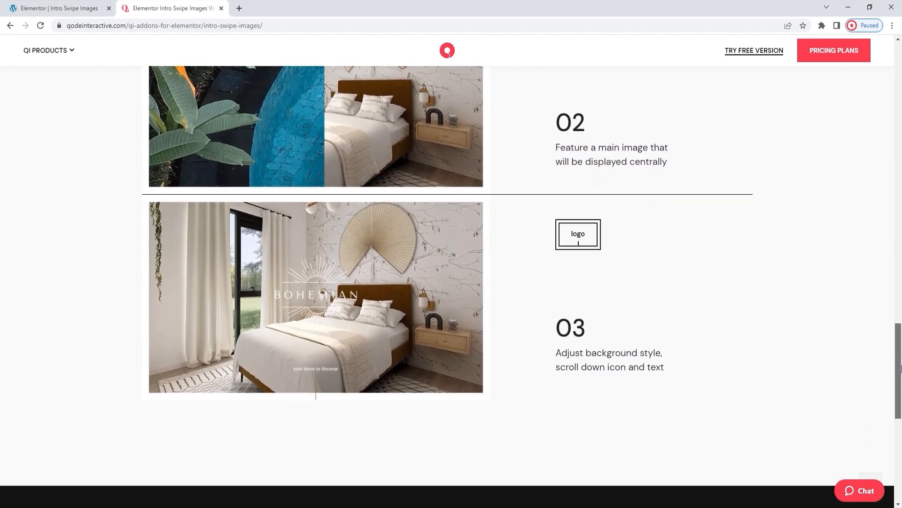
{"action": "scroll", "scroll_direction": "down", "scroll_amount": 3}
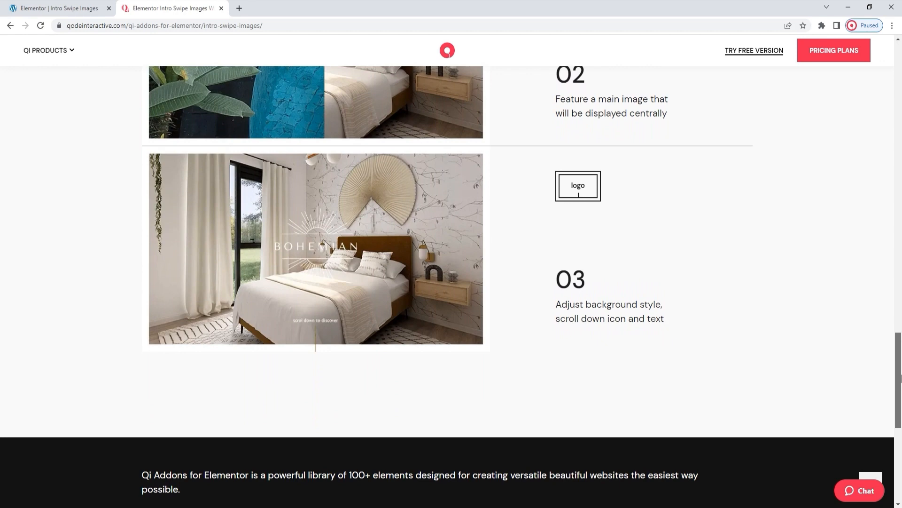
{"action": "scroll", "scroll_direction": "up", "scroll_amount": 3}
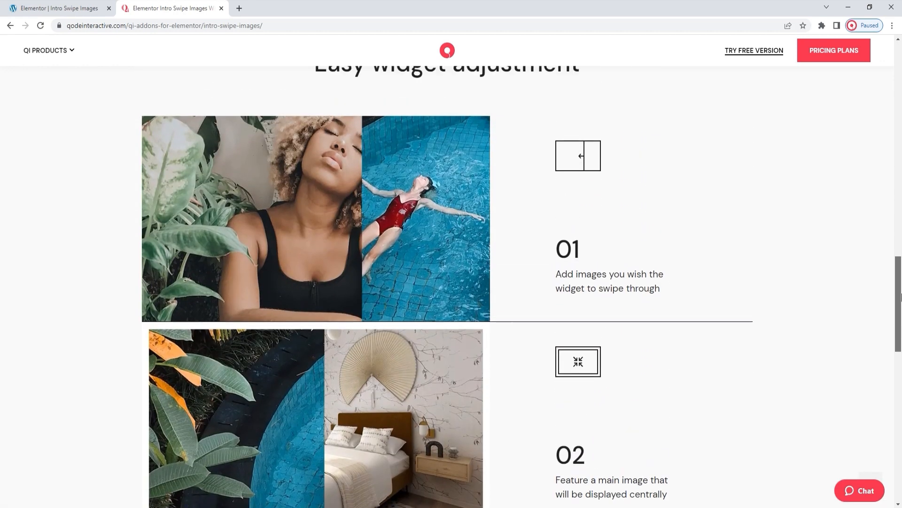
{"action": "scroll", "scroll_direction": "up", "scroll_amount": 3}
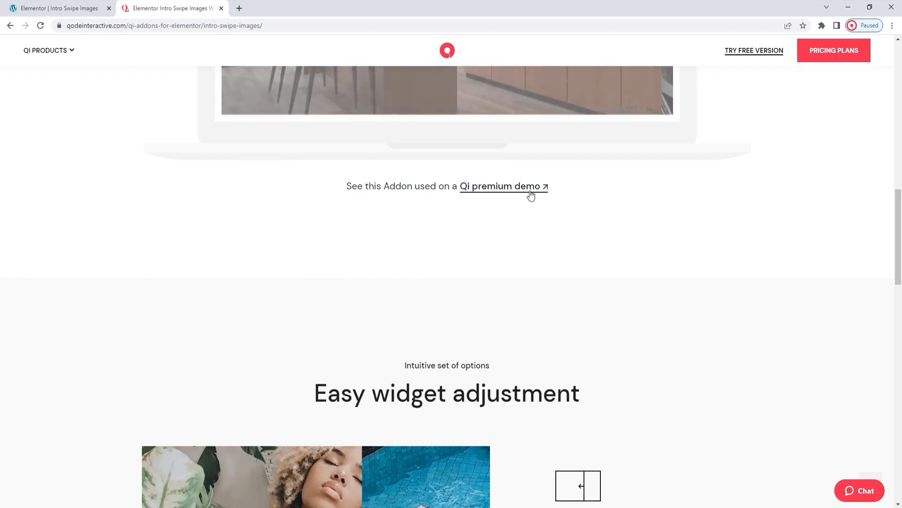
Launch the Qi premium (Qi144) demo and preview its swipe-intro homepage, returning to the top.
{"action": "left_click", "coordinate": [499, 186]}
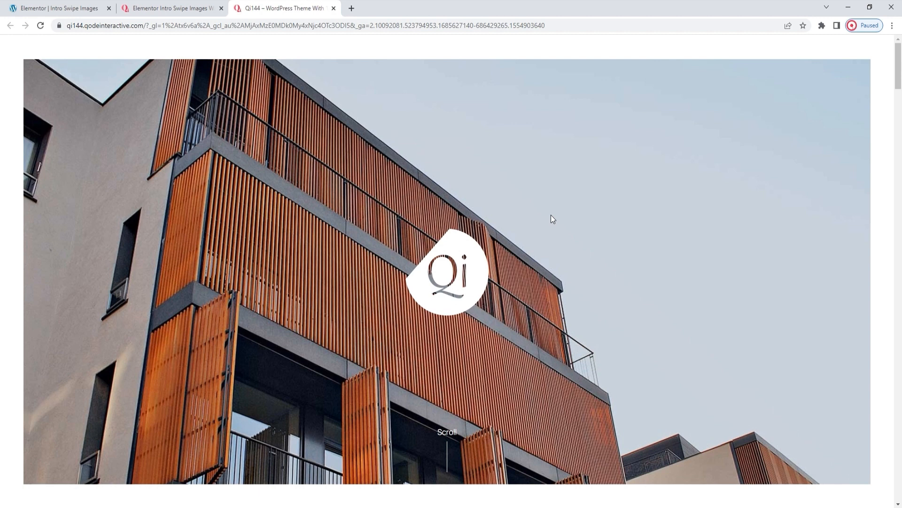
{"action": "mouse_move", "coordinate": [442, 447]}
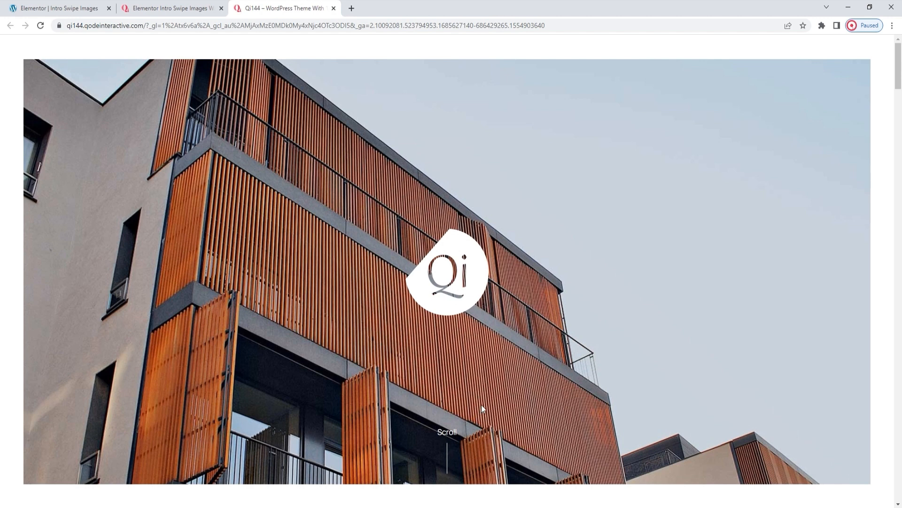
{"action": "scroll", "scroll_direction": "down", "scroll_amount": 3}
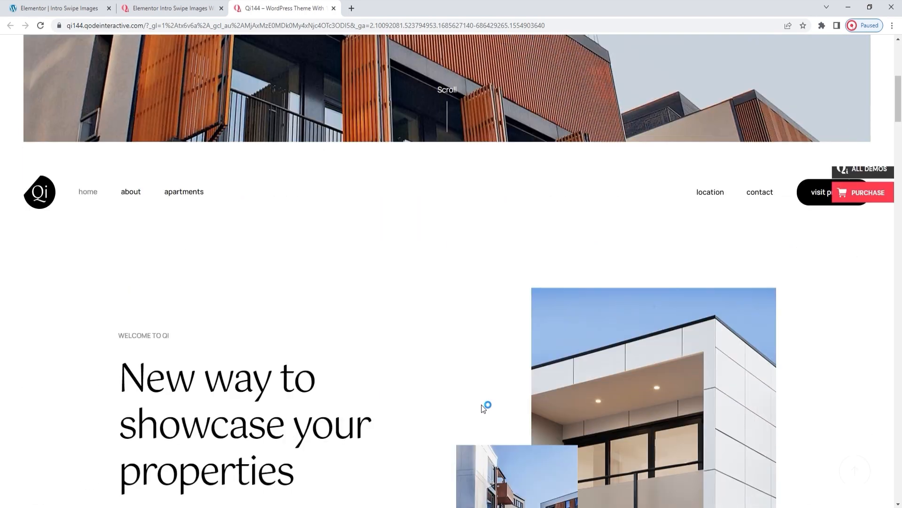
{"action": "scroll", "scroll_direction": "down", "scroll_amount": 3}
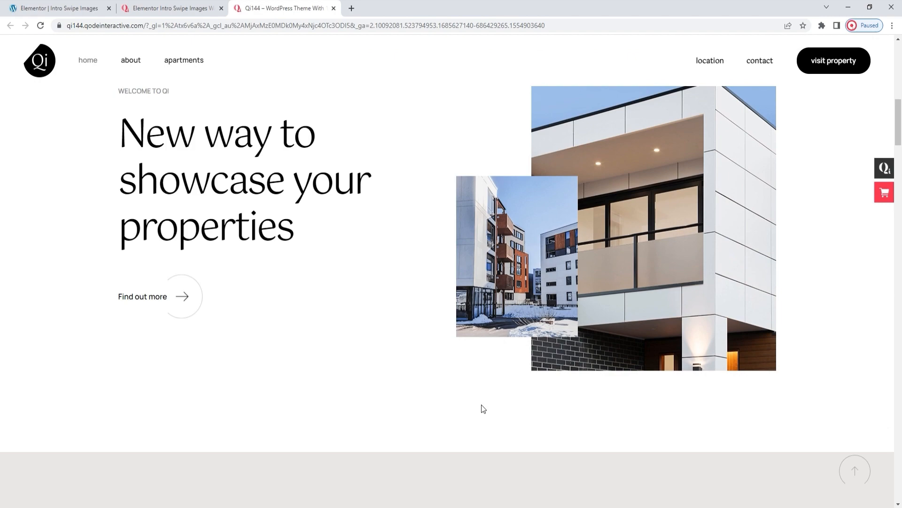
{"action": "scroll", "scroll_direction": "up", "scroll_amount": 3}
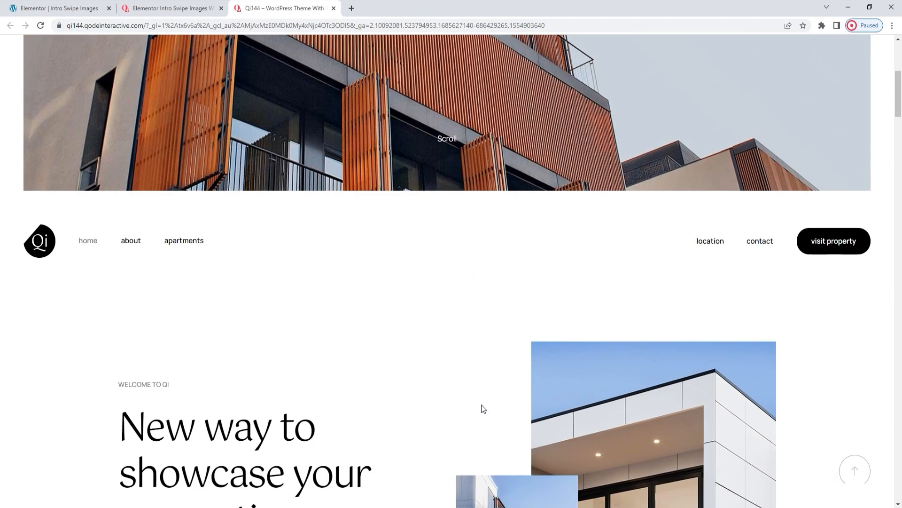
{"action": "scroll", "scroll_direction": "up", "scroll_amount": 3}
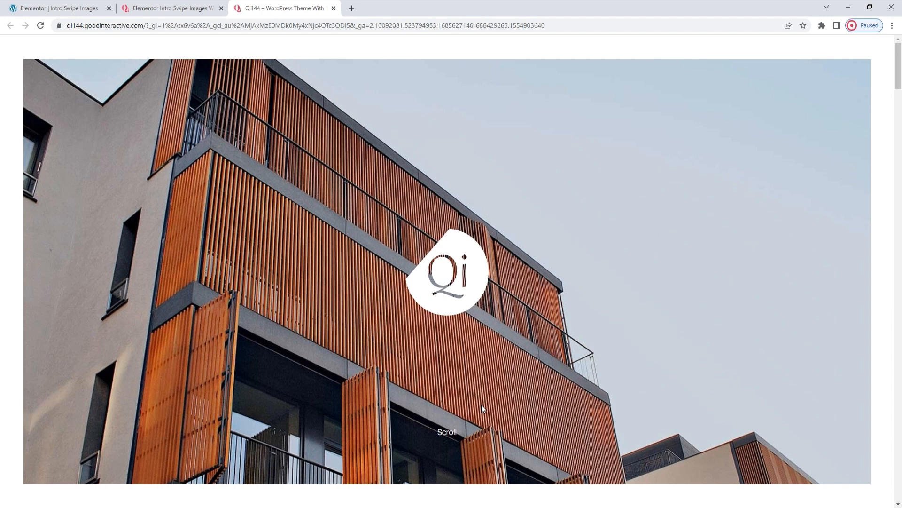
{"action": "mouse_move", "coordinate": [379, 195]}
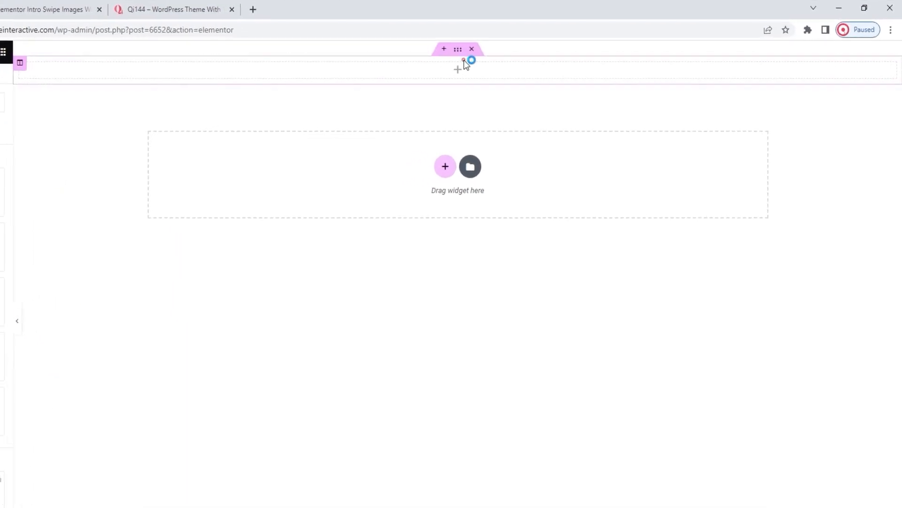
Show the Navigator, confirm the section's Content Width is Full Width, and expand its column.
{"action": "right_click", "coordinate": [457, 49]}
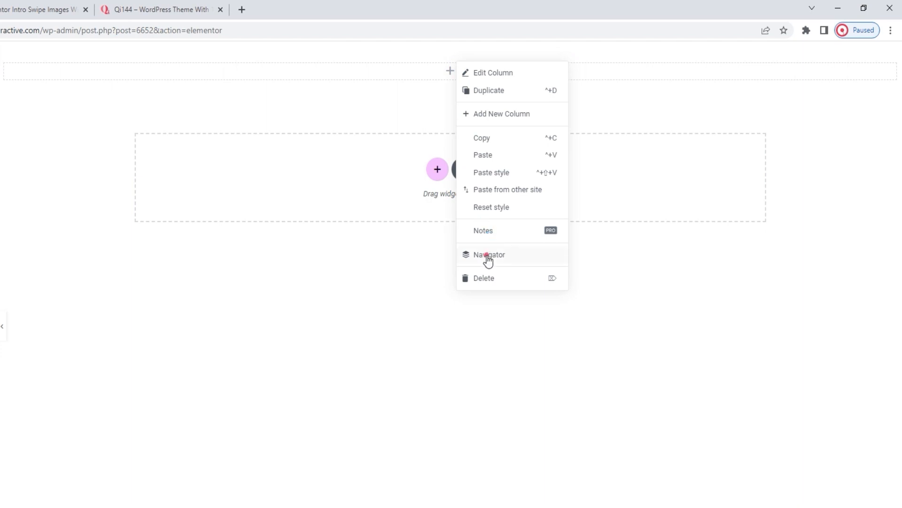
{"action": "left_click", "coordinate": [489, 255]}
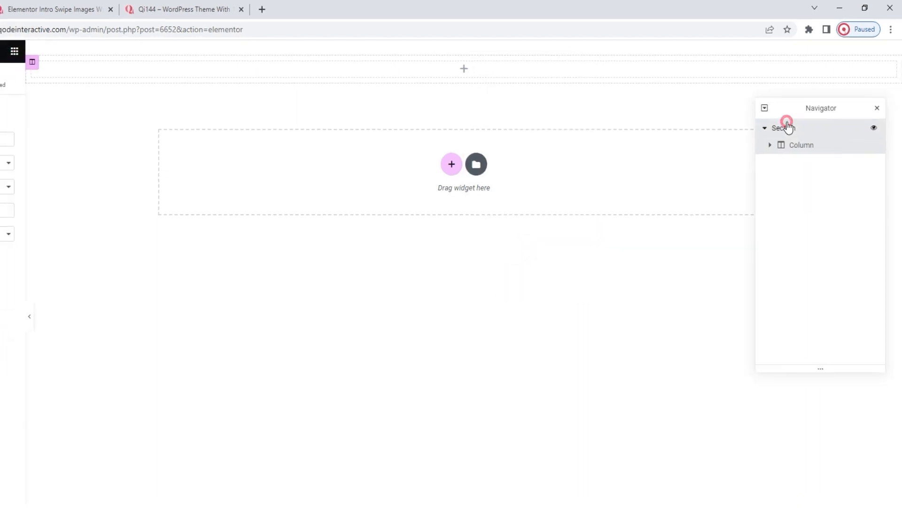
{"action": "left_click", "coordinate": [781, 127]}
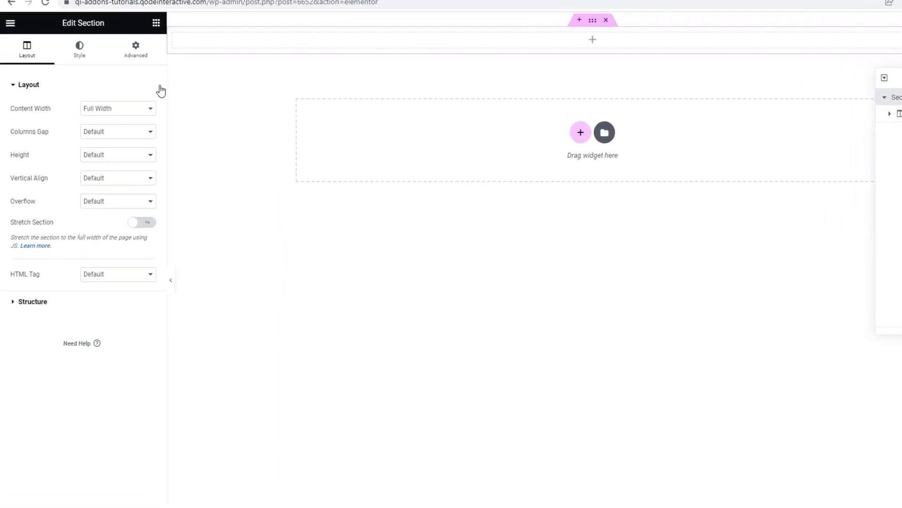
{"action": "left_click", "coordinate": [118, 108]}
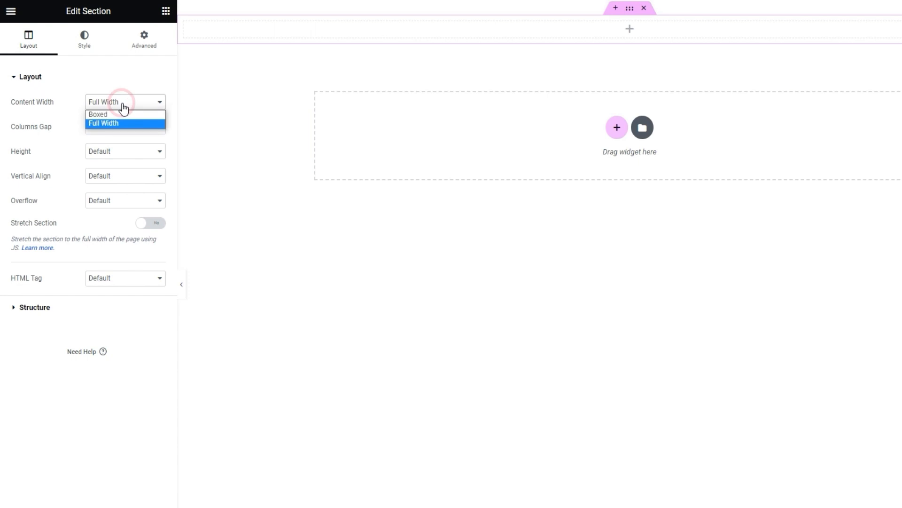
{"action": "mouse_move", "coordinate": [125, 107]}
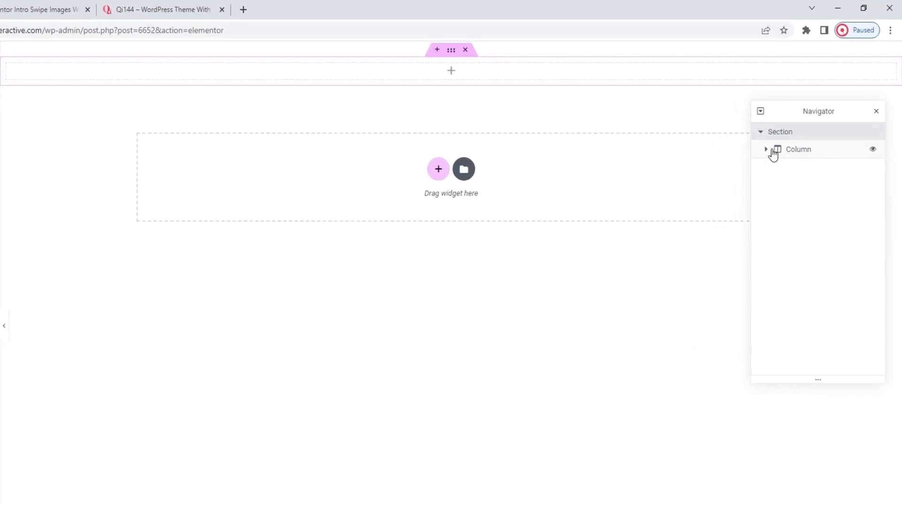
{"action": "left_click", "coordinate": [767, 149]}
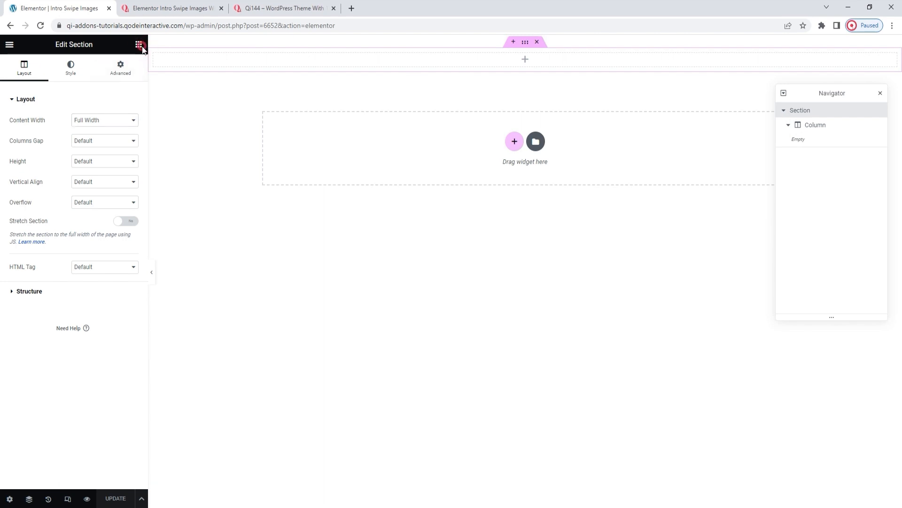
Search the widgets for 'intro', add Intro Swipe Images to the column and edit its content settings.
{"action": "left_click", "coordinate": [138, 44]}
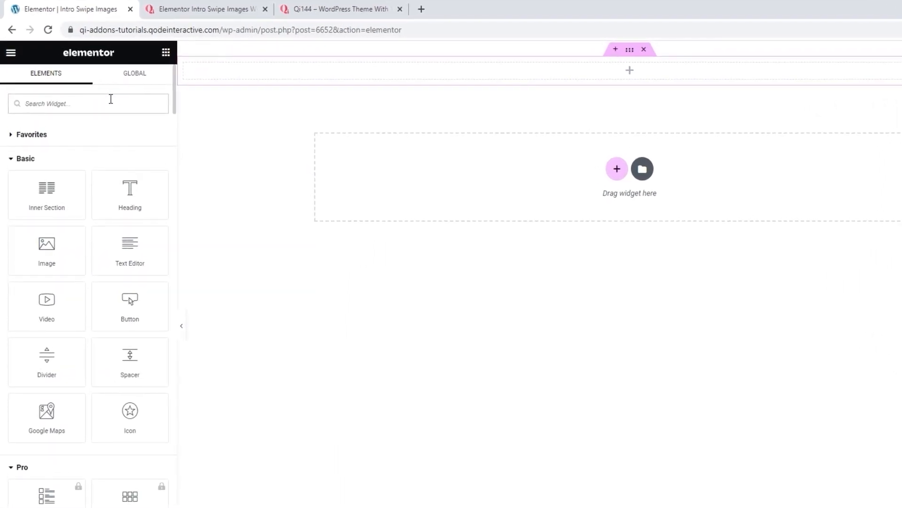
{"action": "type", "text": "intro"}
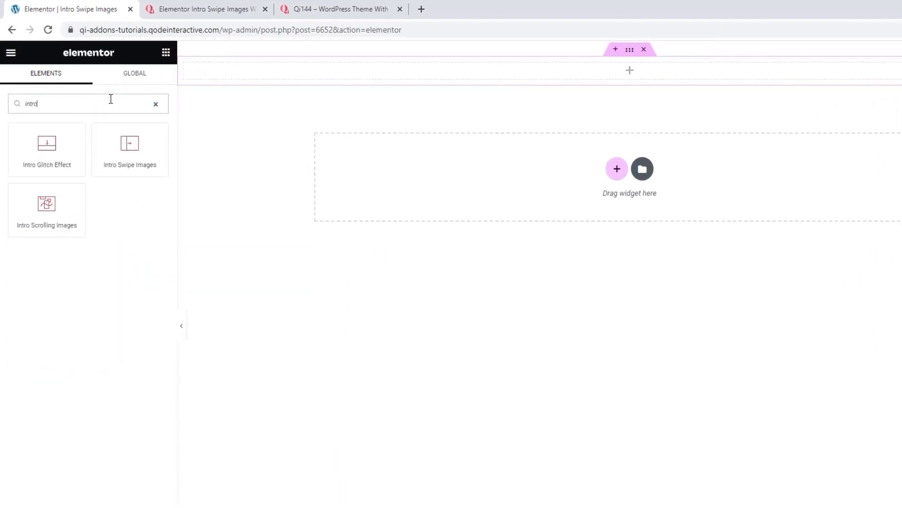
{"action": "mouse_move", "coordinate": [130, 149]}
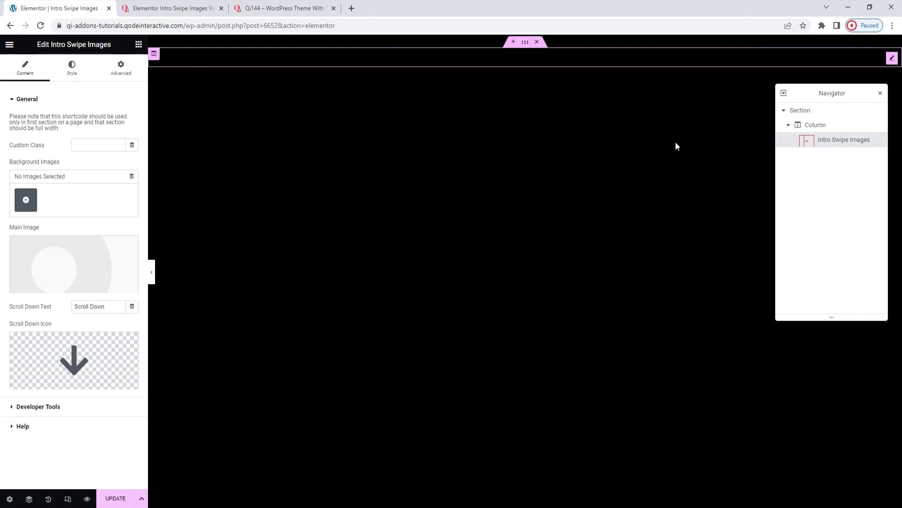
{"action": "left_click", "coordinate": [879, 93]}
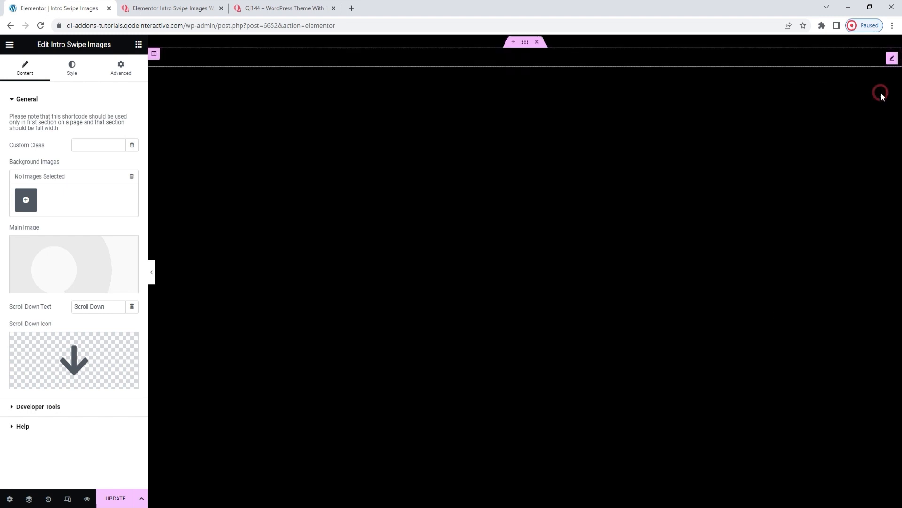
{"action": "mouse_move", "coordinate": [423, 258]}
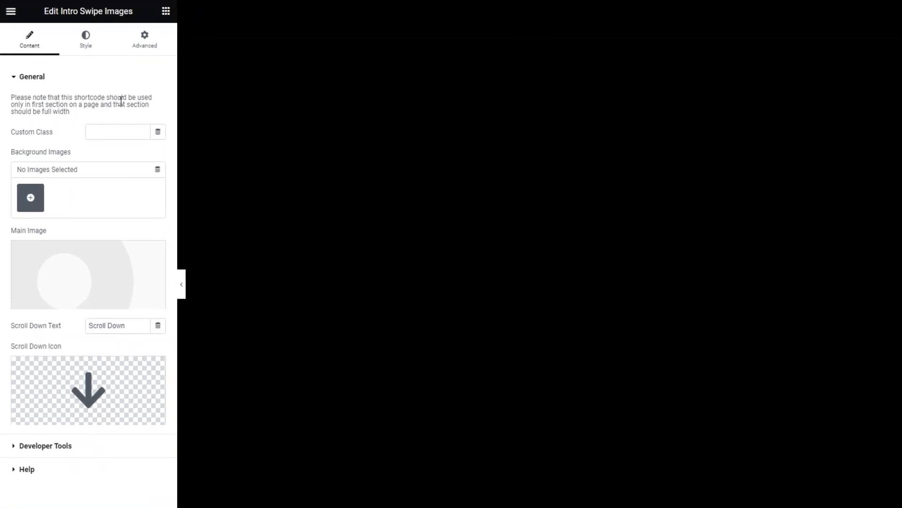
{"action": "mouse_move", "coordinate": [101, 115]}
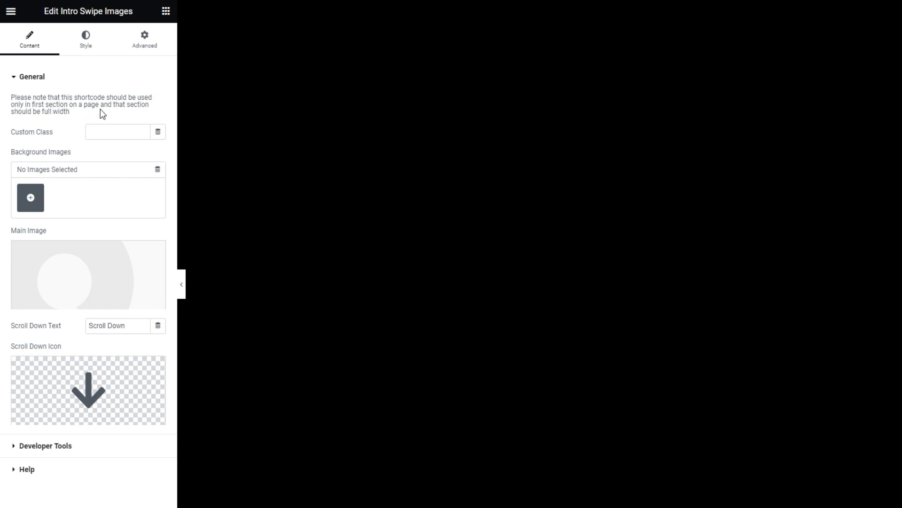
{"action": "mouse_move", "coordinate": [70, 115]}
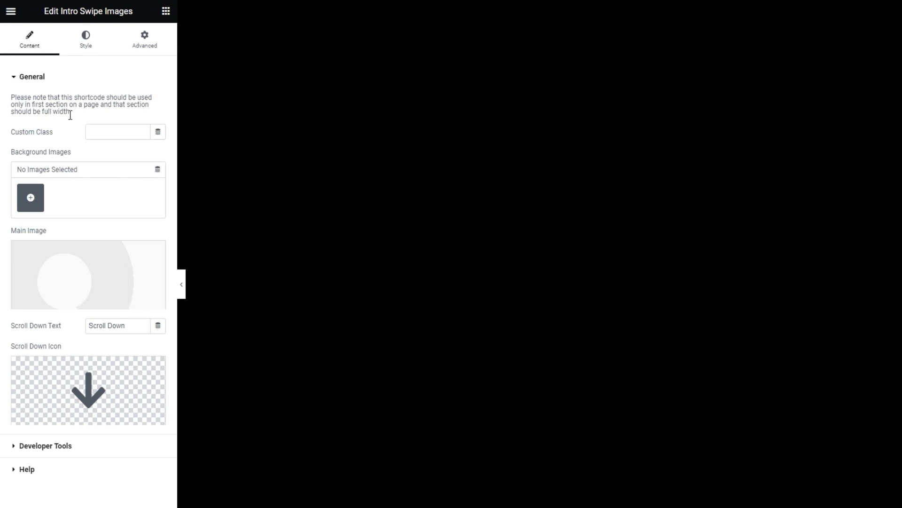
{"action": "mouse_move", "coordinate": [74, 126]}
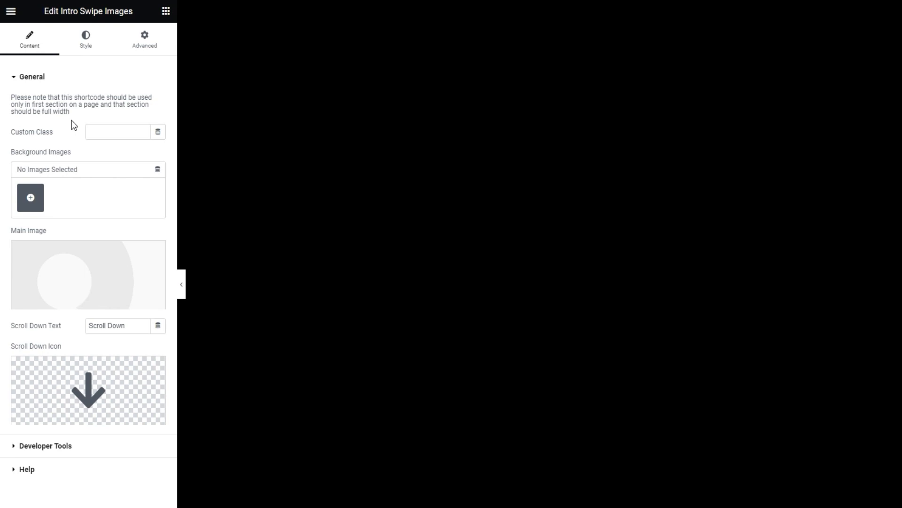
{"action": "mouse_move", "coordinate": [76, 160]}
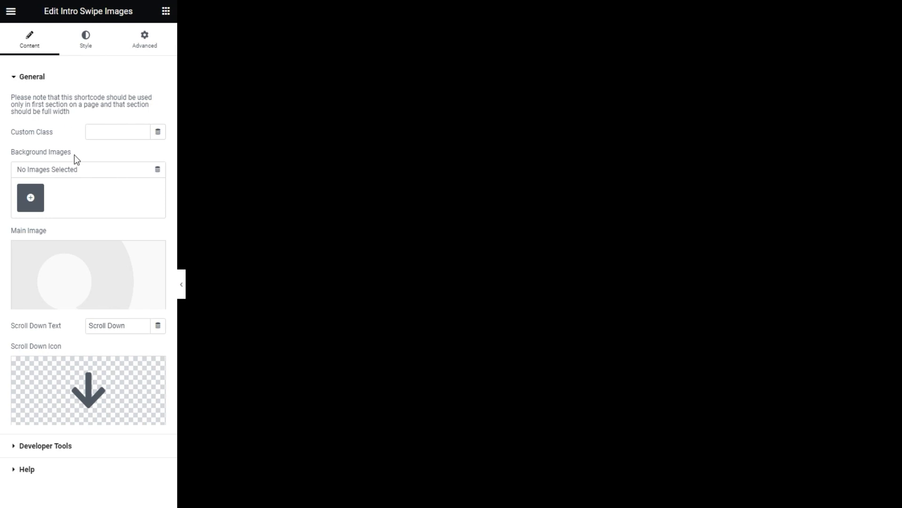
{"action": "mouse_move", "coordinate": [44, 186]}
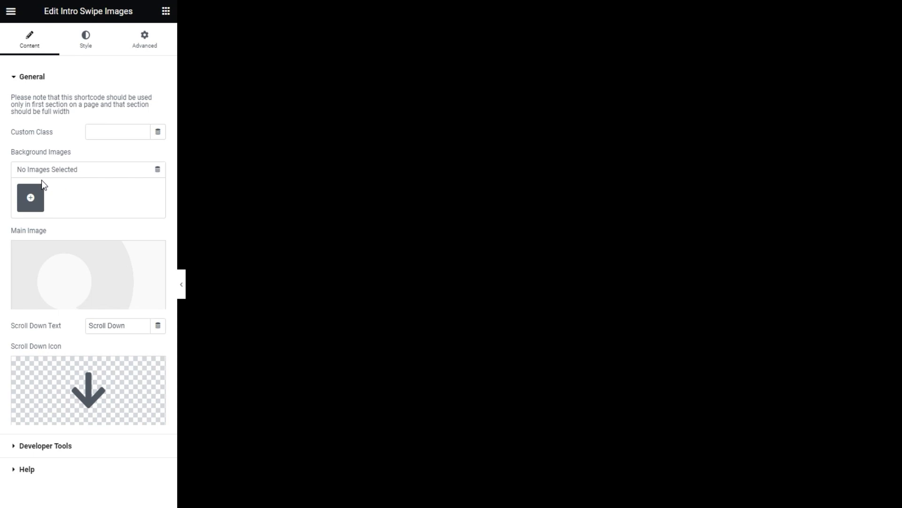
Insert a three-photo background gallery with the kitchen interior moved to second place.
{"action": "left_click", "coordinate": [30, 198]}
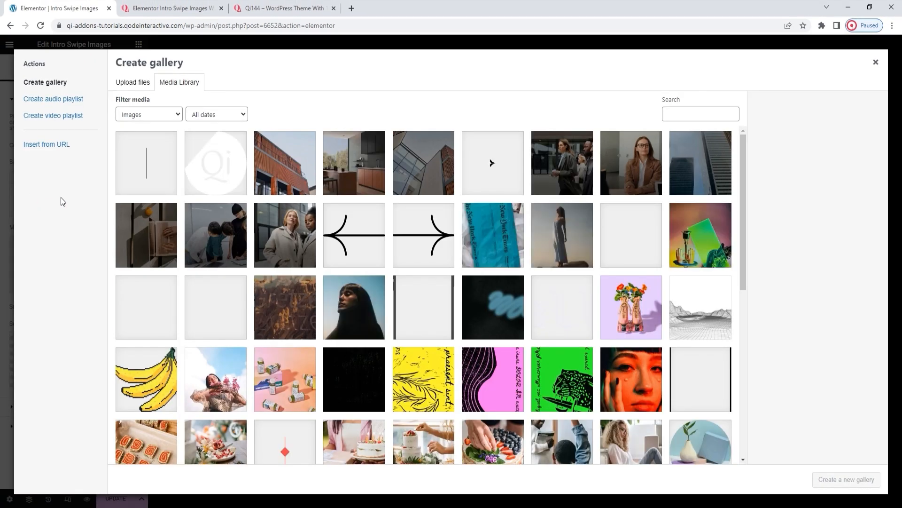
{"action": "left_click", "coordinate": [423, 162]}
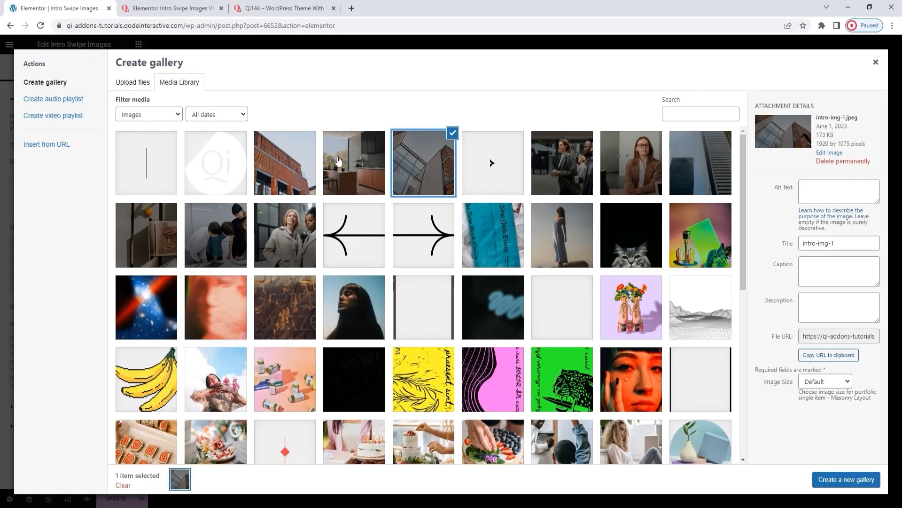
{"action": "left_click", "coordinate": [846, 479]}
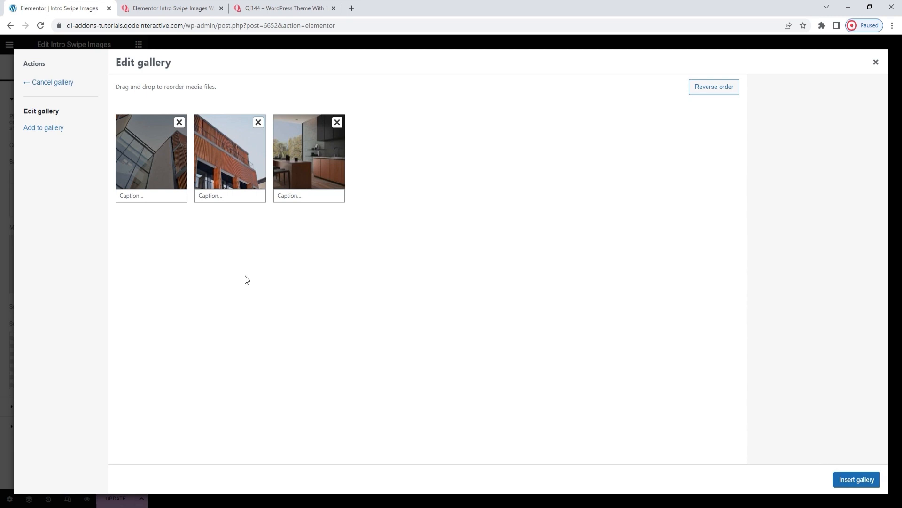
{"action": "mouse_move", "coordinate": [407, 219]}
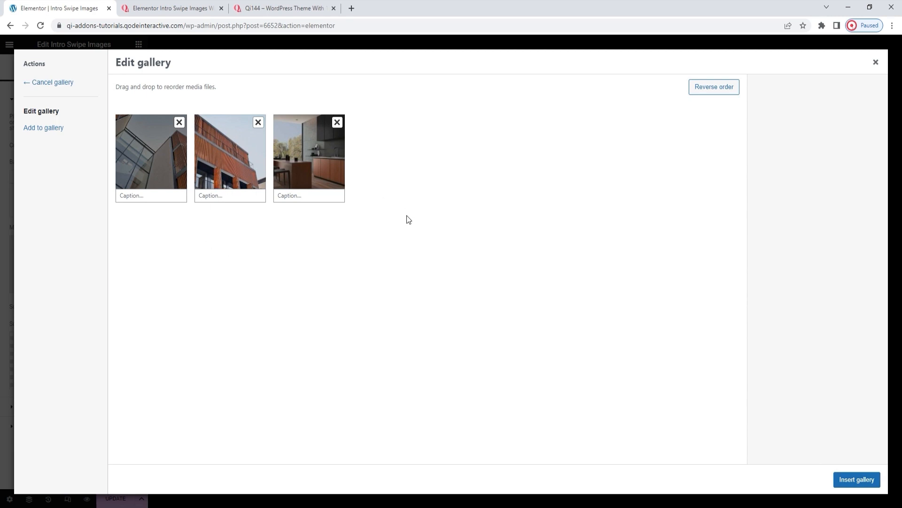
{"action": "left_click_drag", "start_coordinate": [310, 152], "coordinate": [255, 166]}
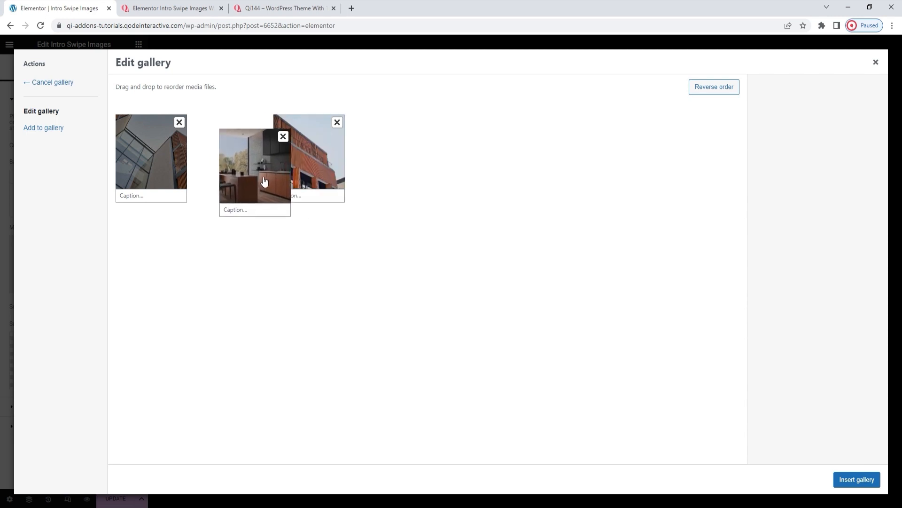
{"action": "left_click_drag", "start_coordinate": [255, 166], "coordinate": [229, 152]}
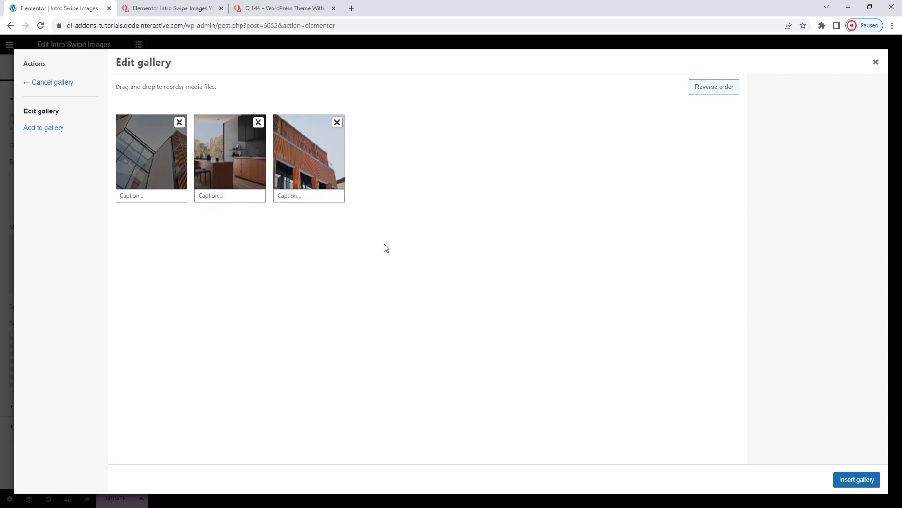
{"action": "left_click", "coordinate": [858, 479]}
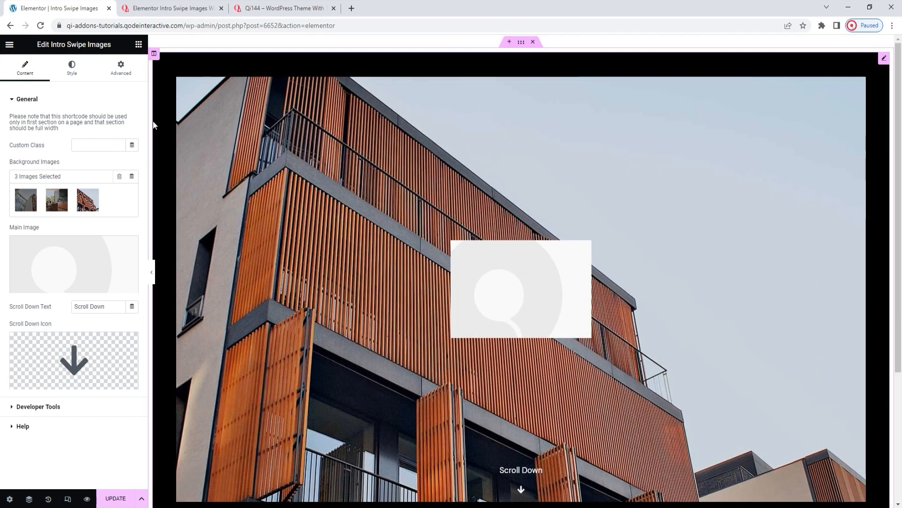
{"action": "mouse_move", "coordinate": [206, 80]}
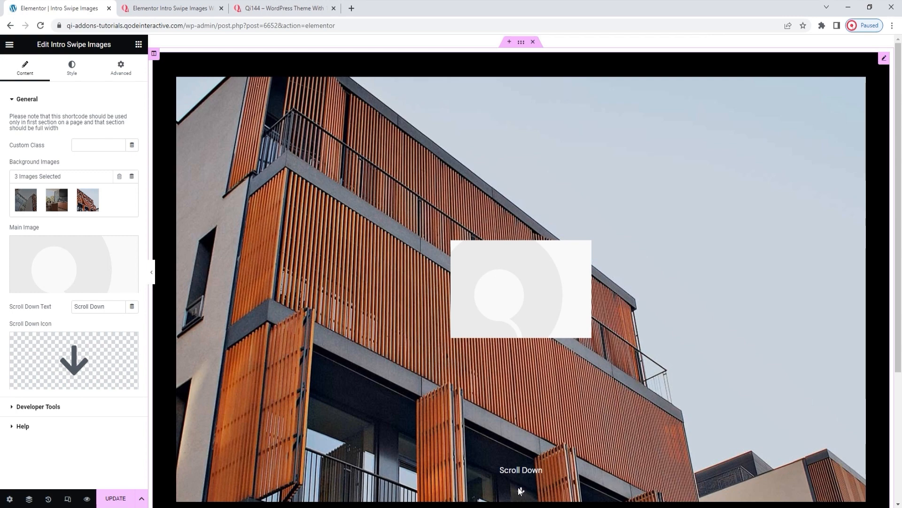
{"action": "mouse_move", "coordinate": [402, 440]}
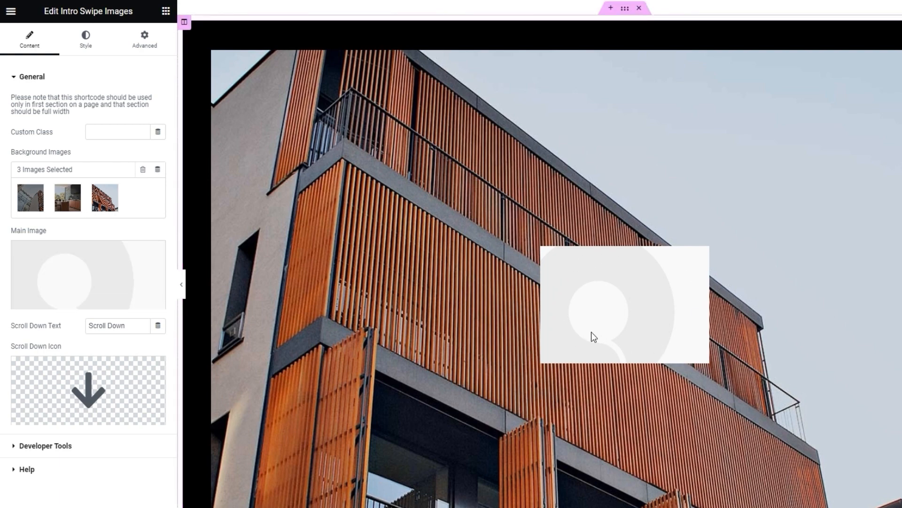
Choose main-image.png, the white Qi logo, from the Media Library as the widget's main image.
{"action": "left_click", "coordinate": [88, 275]}
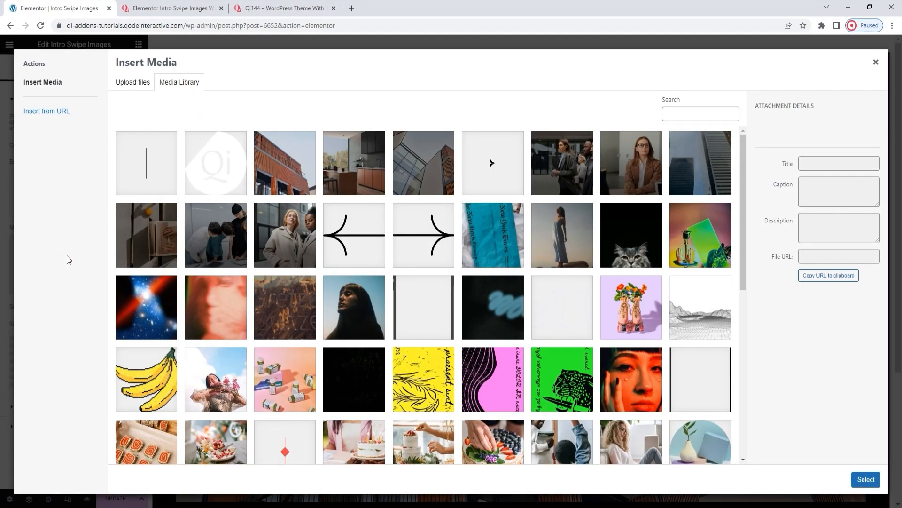
{"action": "mouse_move", "coordinate": [229, 176]}
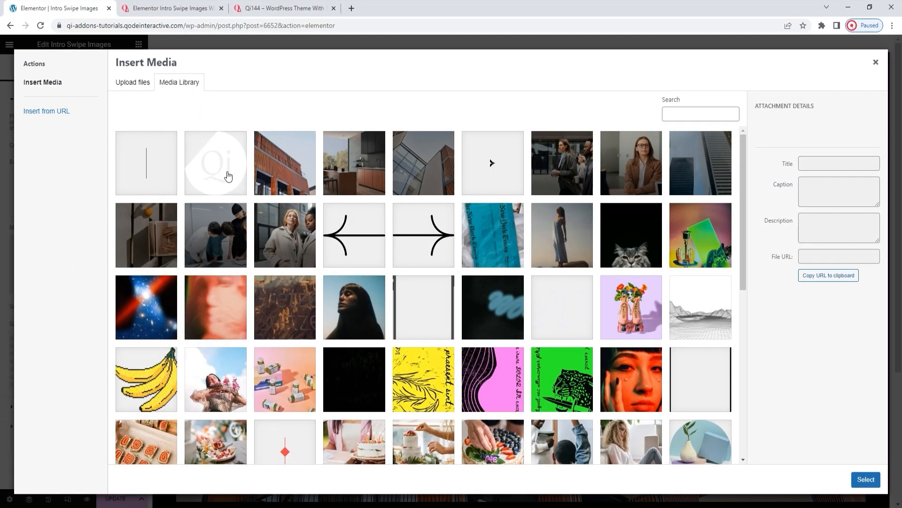
{"action": "left_click", "coordinate": [215, 163]}
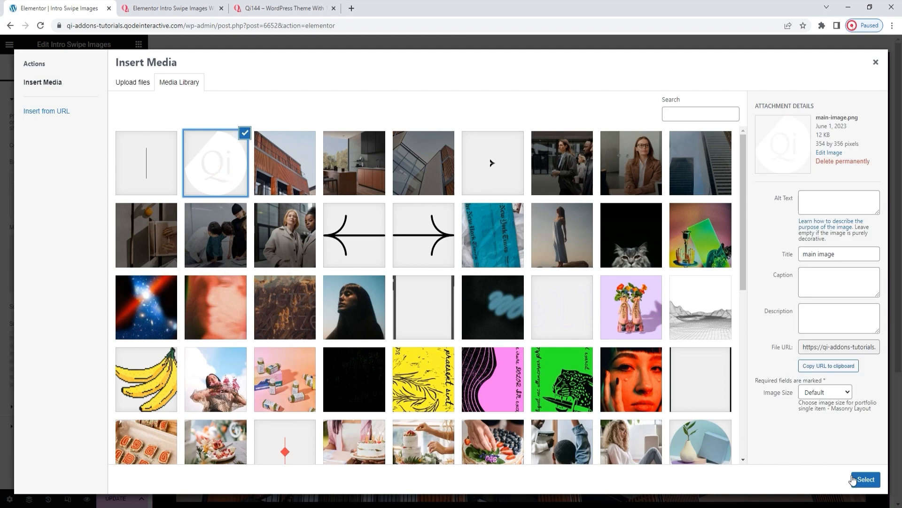
{"action": "left_click", "coordinate": [865, 480]}
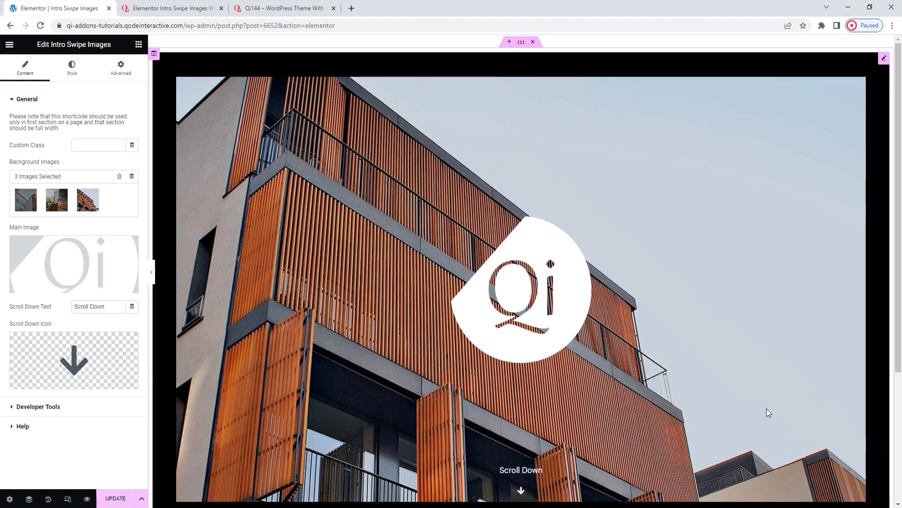
{"action": "mouse_move", "coordinate": [684, 397]}
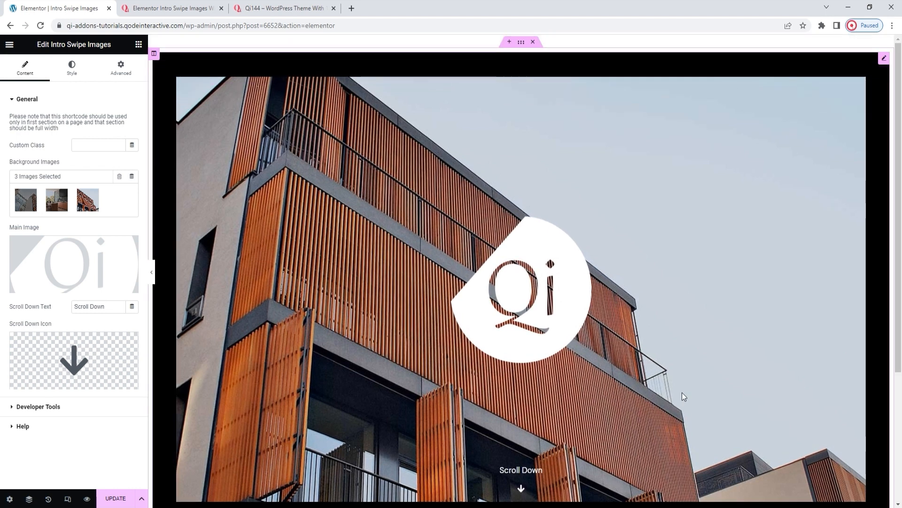
{"action": "mouse_move", "coordinate": [551, 315]}
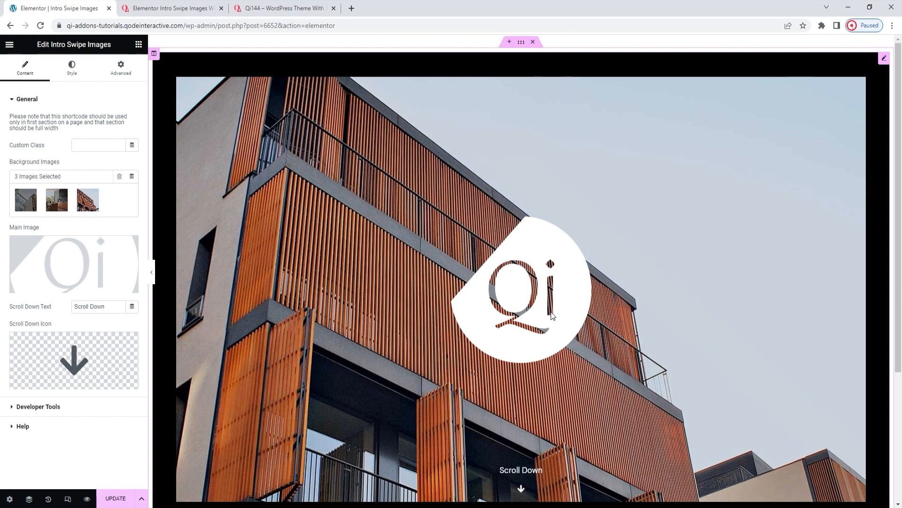
{"action": "mouse_move", "coordinate": [593, 366]}
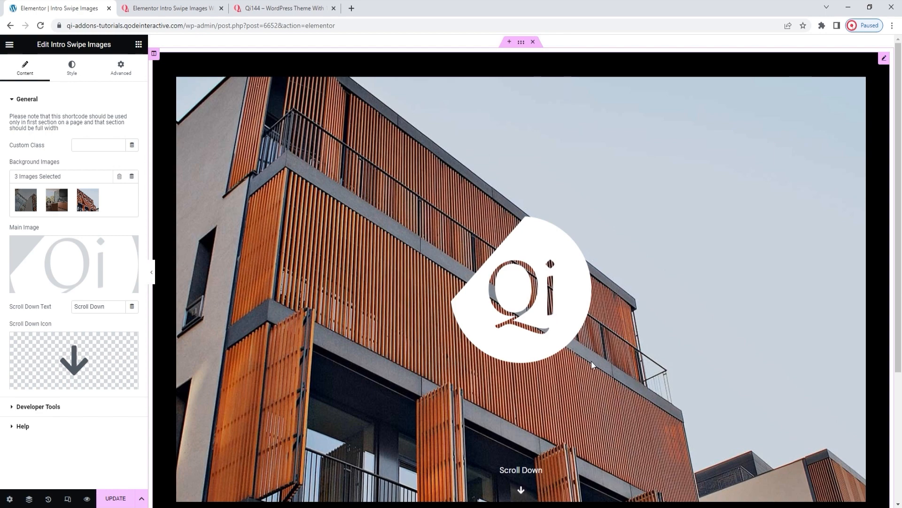
Shorten the Scroll Down Text label to 'Scroll'.
{"action": "key", "text": "F11"}
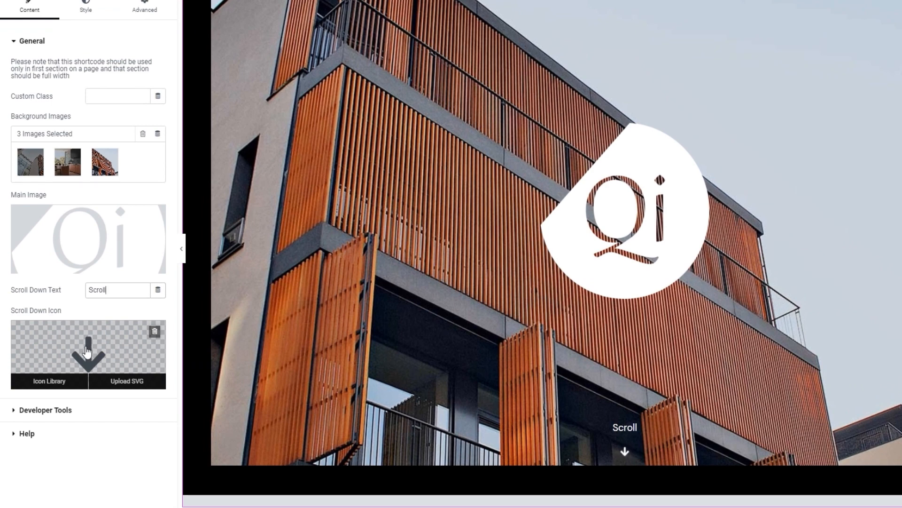
{"action": "mouse_move", "coordinate": [63, 381]}
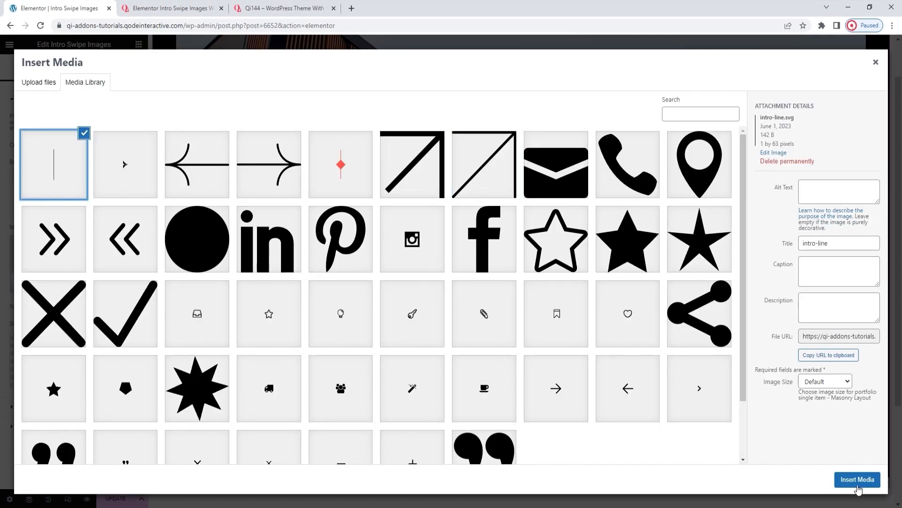
Apply intro-line.svg as the scroll-down icon and move down to the Developer Tools section.
{"action": "left_click", "coordinate": [858, 478]}
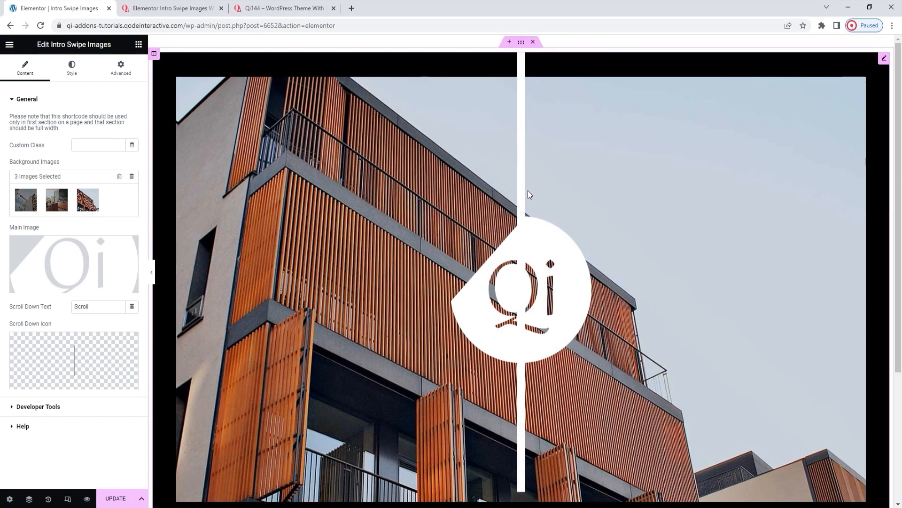
{"action": "mouse_move", "coordinate": [525, 238]}
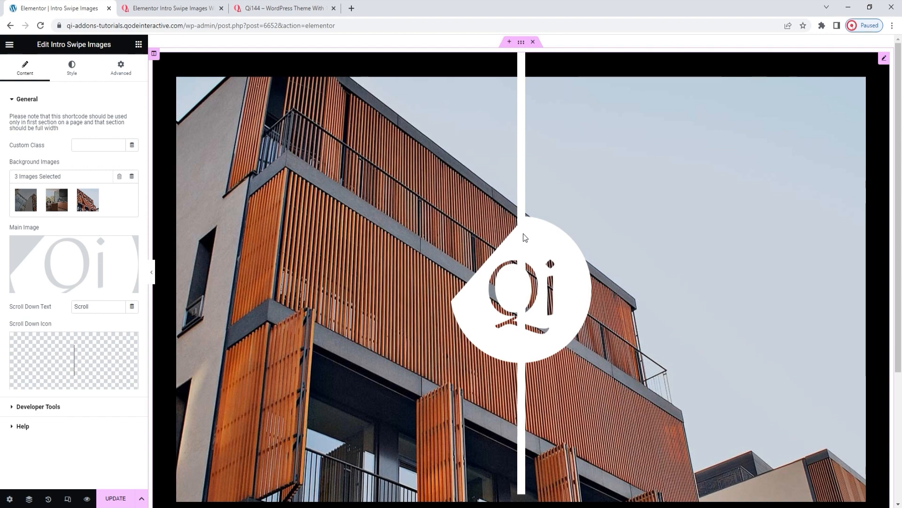
{"action": "scroll", "scroll_direction": "down", "scroll_amount": 3}
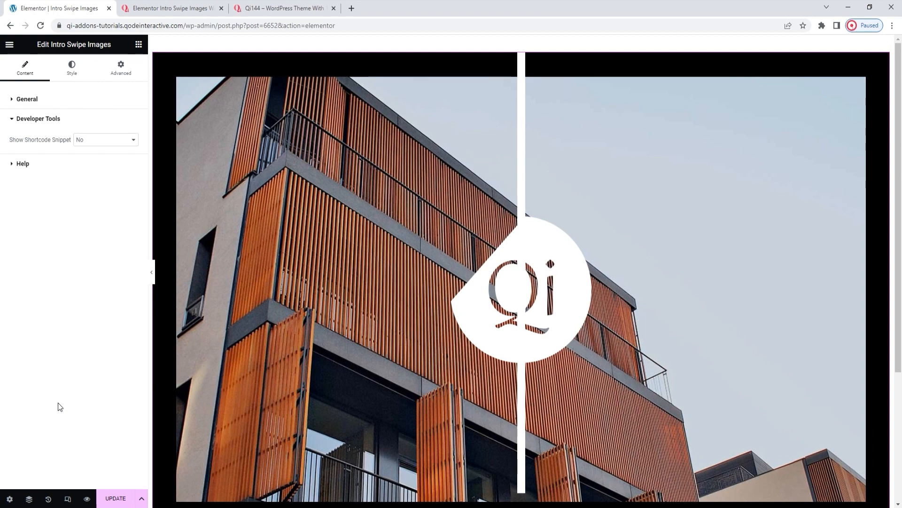
Toggle Show Shortcode Snippet to Yes and back to No, then expand the Help resources.
{"action": "left_click", "coordinate": [106, 139]}
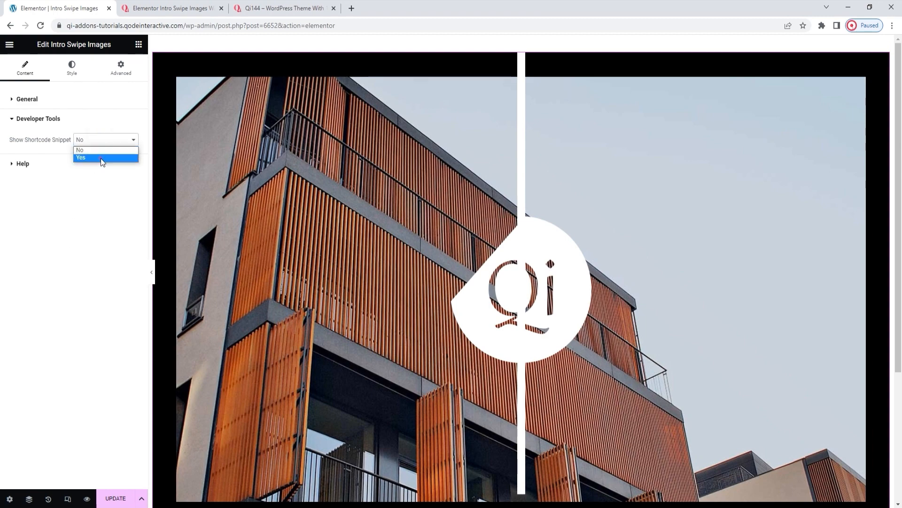
{"action": "left_click", "coordinate": [81, 157]}
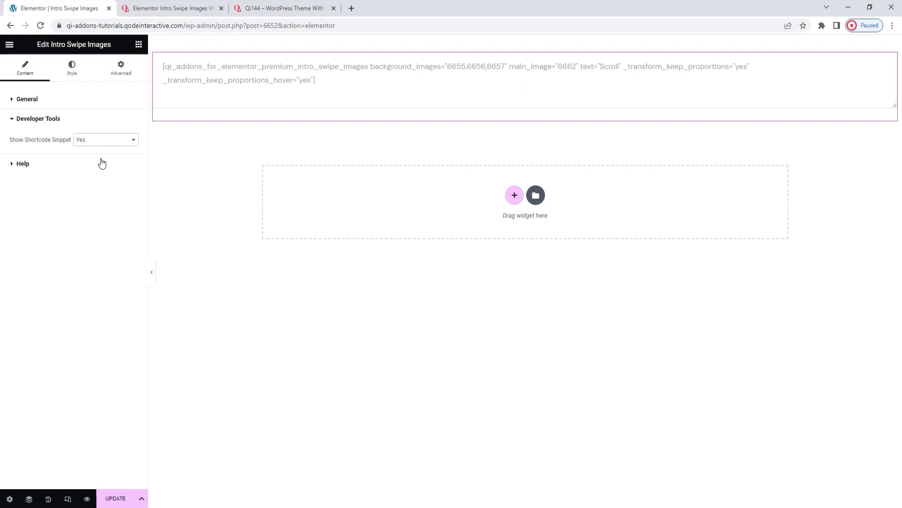
{"action": "left_click", "coordinate": [105, 139]}
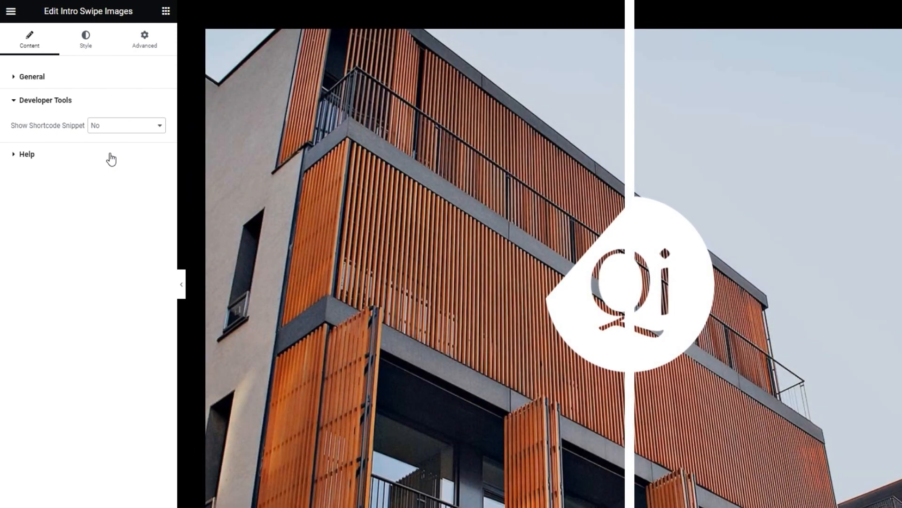
{"action": "left_click", "coordinate": [26, 153]}
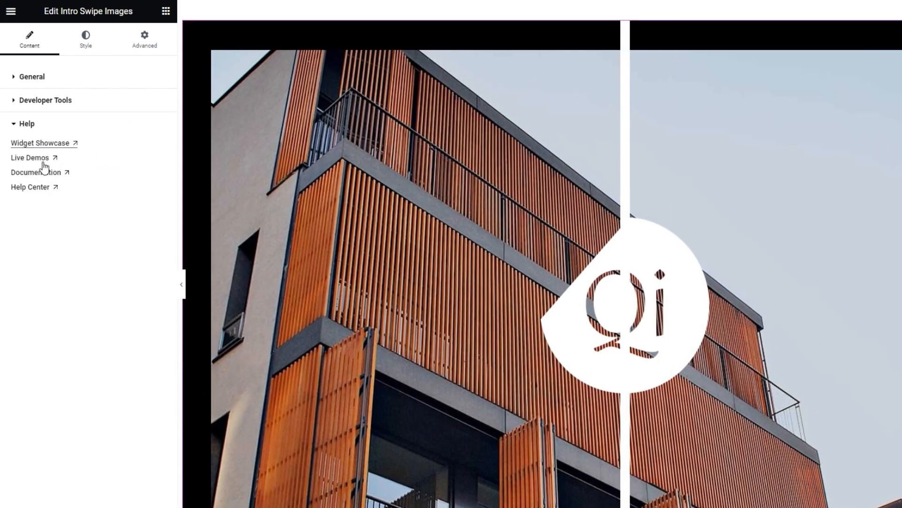
{"action": "mouse_move", "coordinate": [30, 190]}
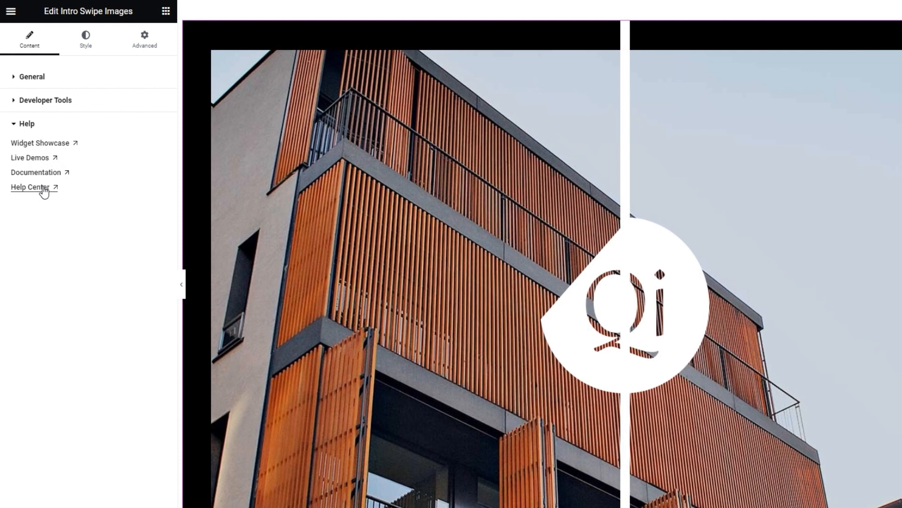
{"action": "mouse_move", "coordinate": [81, 71]}
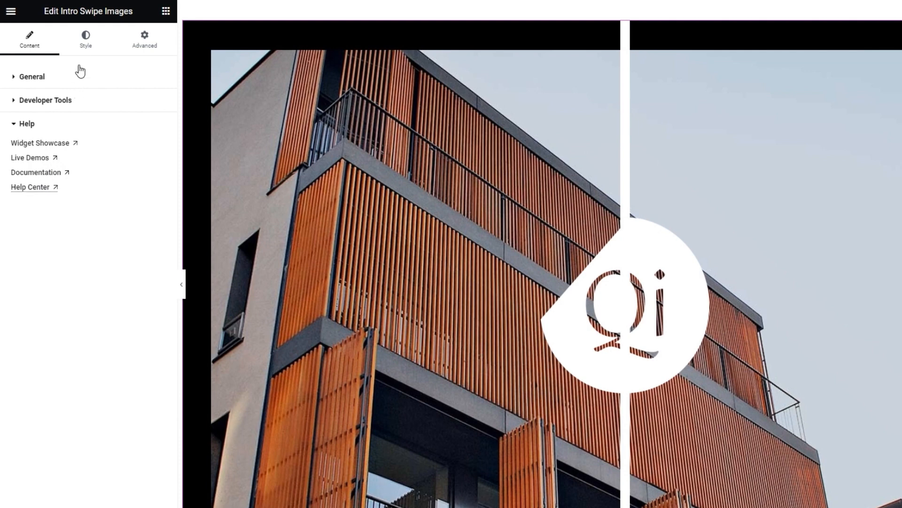
In Style > Scroll Down Style, set the scroll line Icon Size to 1.
{"action": "left_click", "coordinate": [86, 40]}
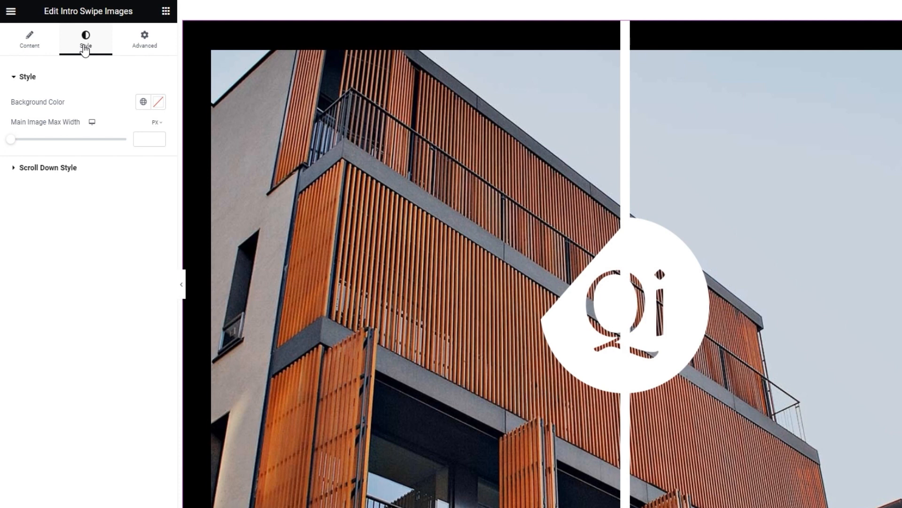
{"action": "left_click", "coordinate": [48, 167]}
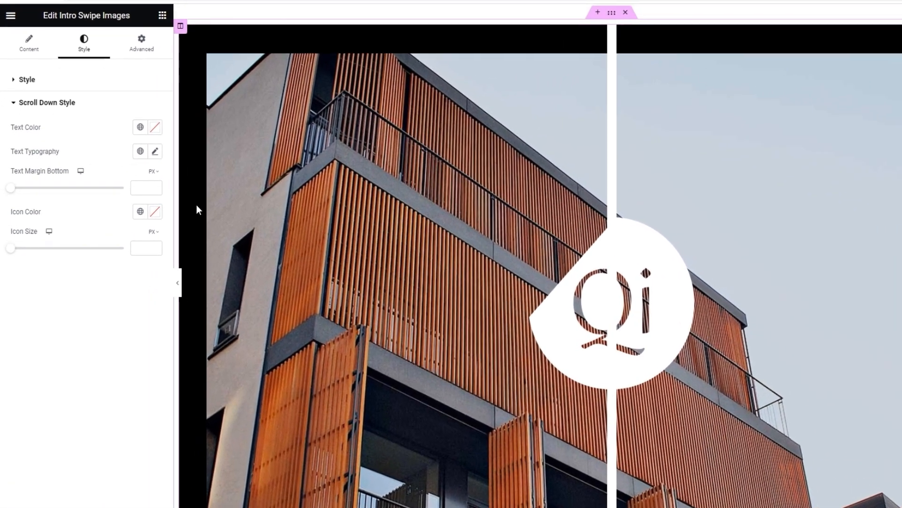
{"action": "left_click", "coordinate": [146, 248]}
{"action": "type", "text": "1"}
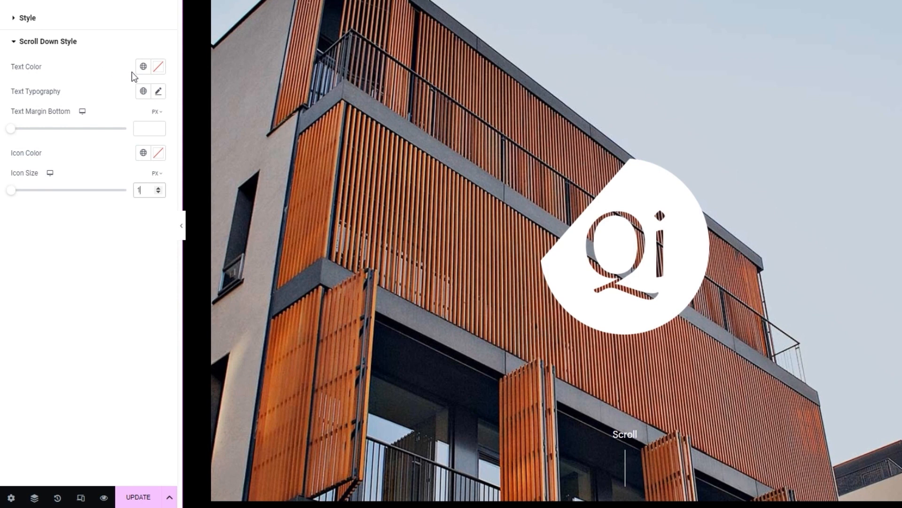
{"action": "left_click", "coordinate": [143, 66]}
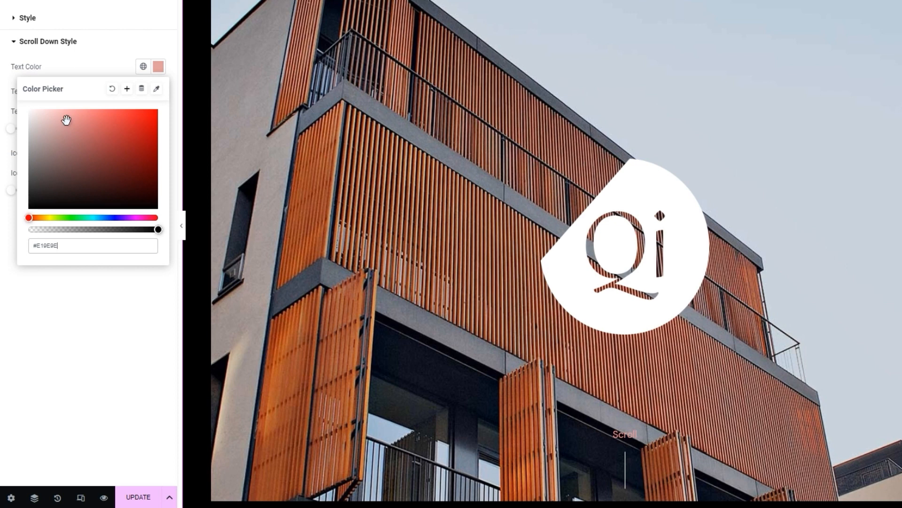
{"action": "left_click", "coordinate": [112, 88]}
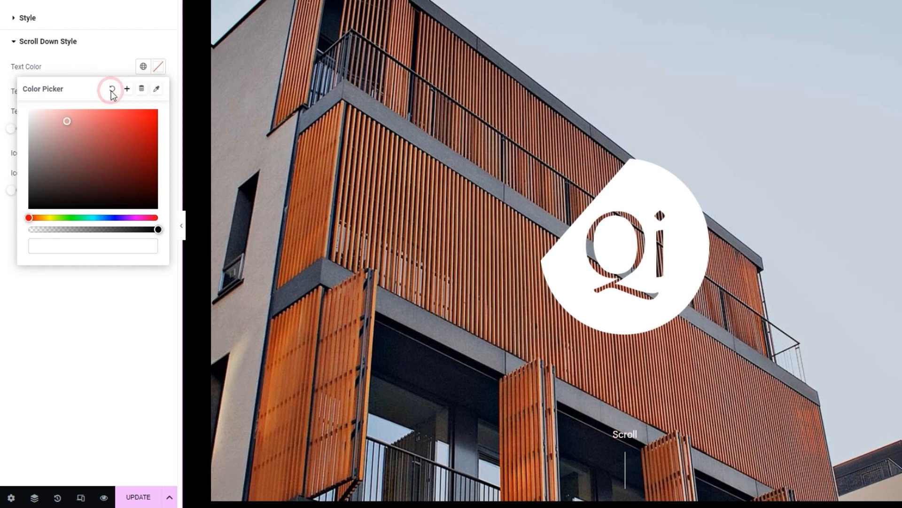
{"action": "left_click", "coordinate": [113, 93]}
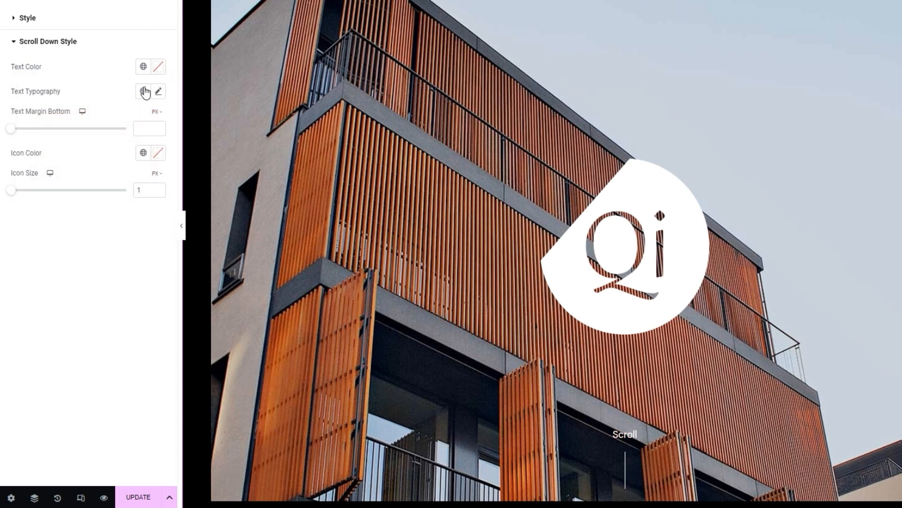
{"action": "mouse_move", "coordinate": [160, 94]}
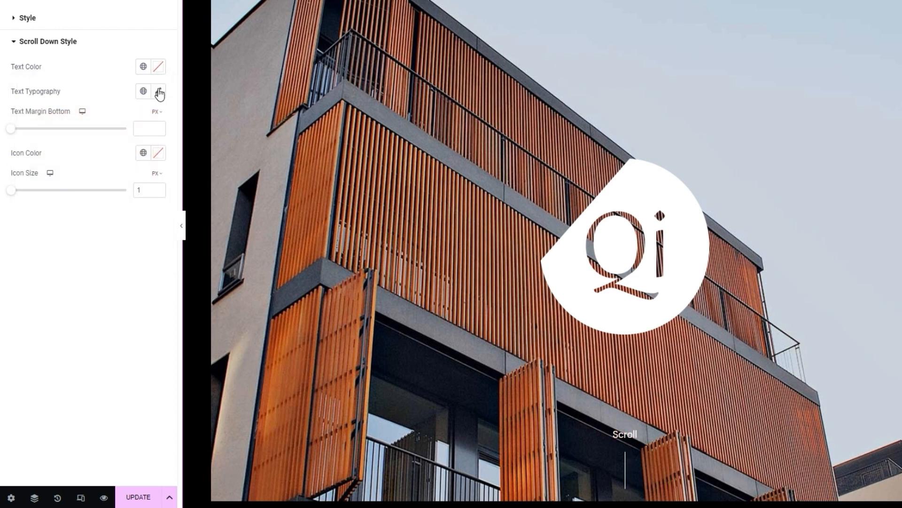
Set the Scroll text typography family to Manrope.
{"action": "left_click", "coordinate": [159, 92]}
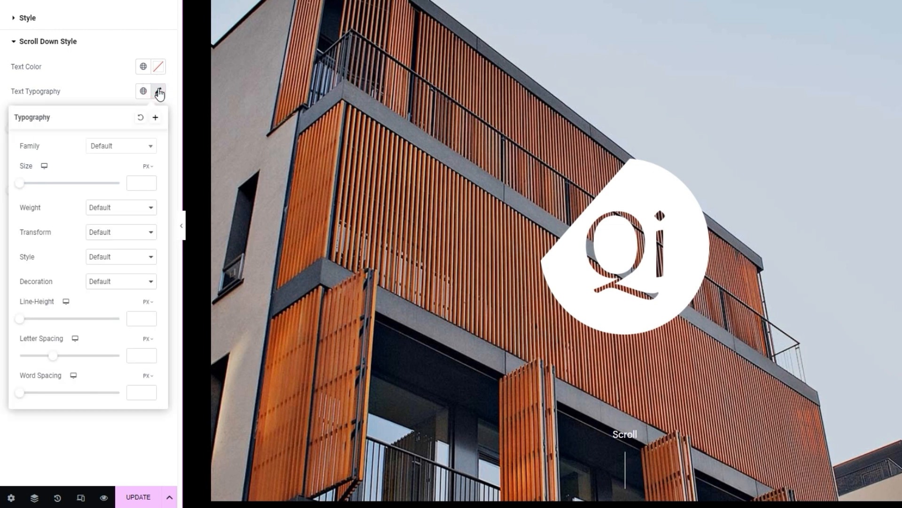
{"action": "left_click", "coordinate": [122, 146]}
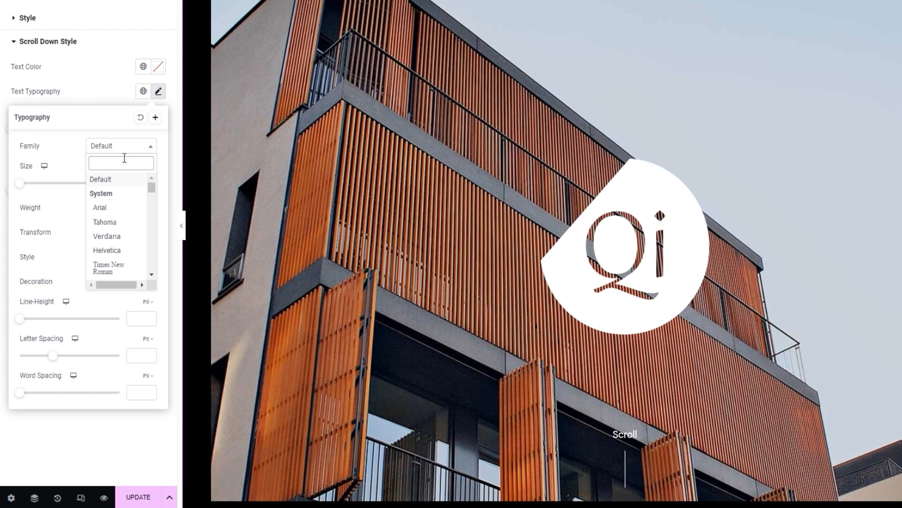
{"action": "type", "text": "manro"}
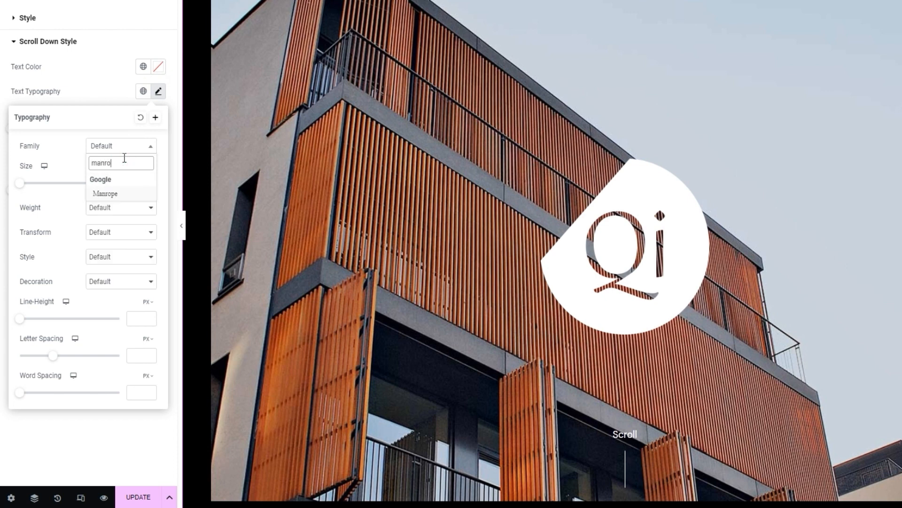
{"action": "left_click", "coordinate": [105, 194]}
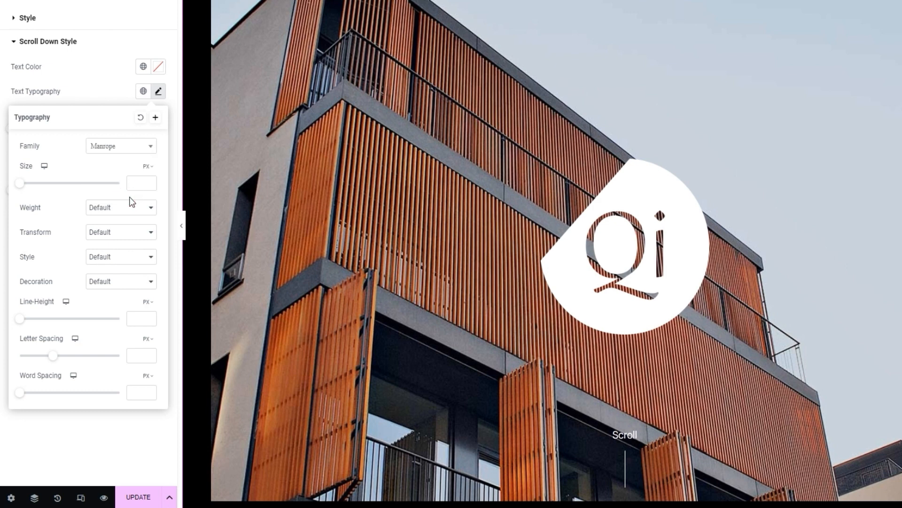
{"action": "mouse_move", "coordinate": [31, 184]}
{"action": "type", "text": "16"}
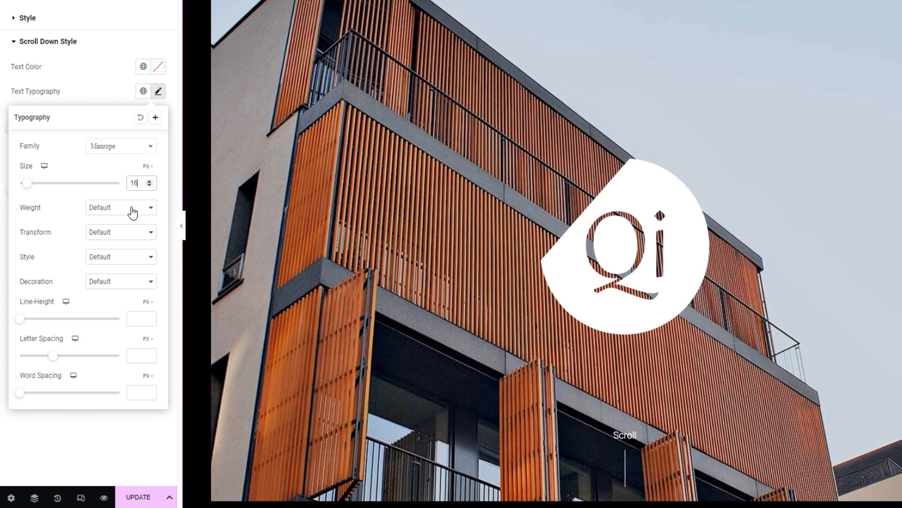
Review the weight, transform, style and decoration dropdowns, leaving them at default.
{"action": "left_click", "coordinate": [122, 207]}
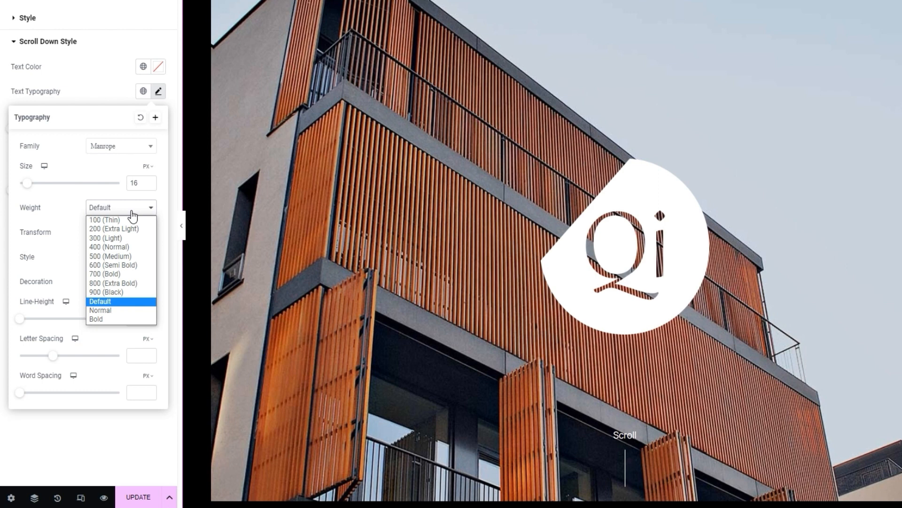
{"action": "left_click", "coordinate": [121, 232]}
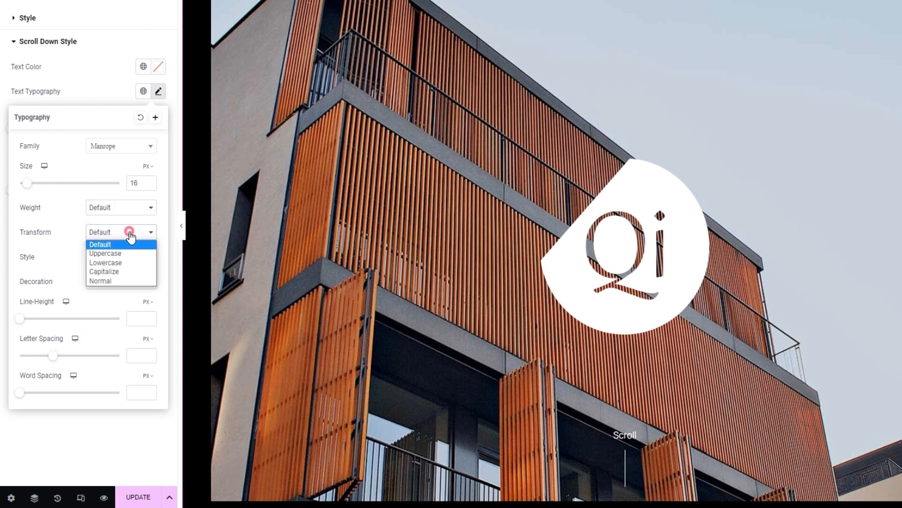
{"action": "mouse_move", "coordinate": [131, 236]}
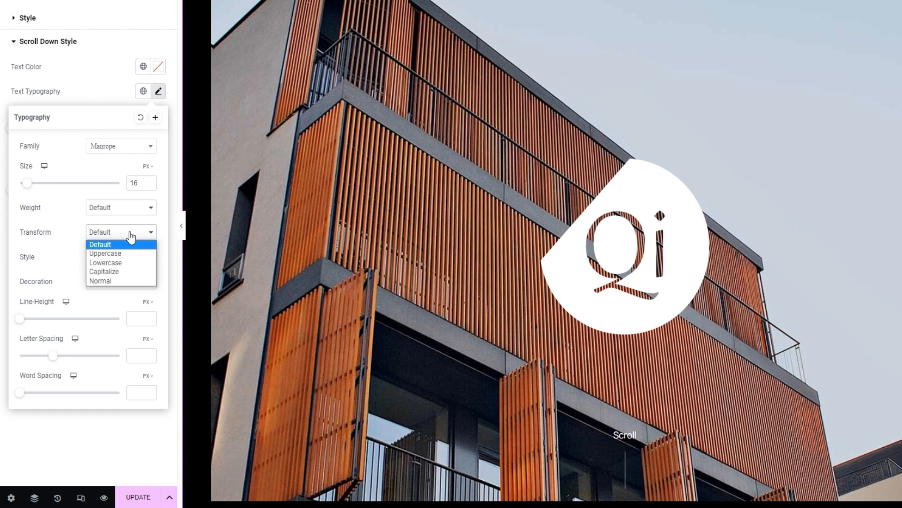
{"action": "left_click", "coordinate": [122, 256]}
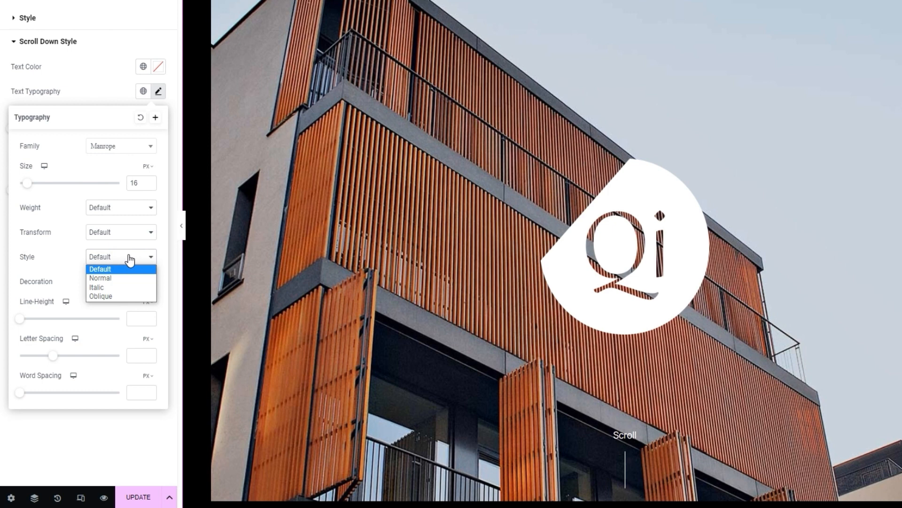
{"action": "left_click", "coordinate": [121, 281]}
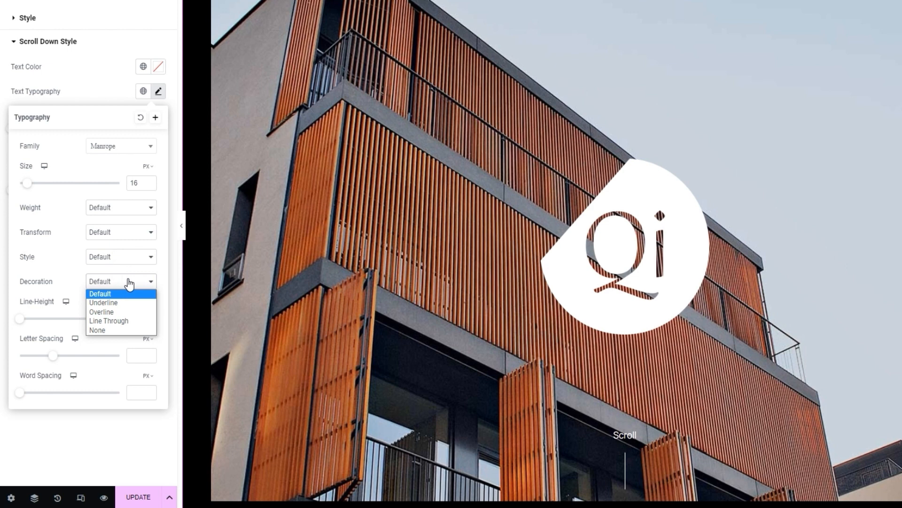
{"action": "left_click", "coordinate": [99, 294]}
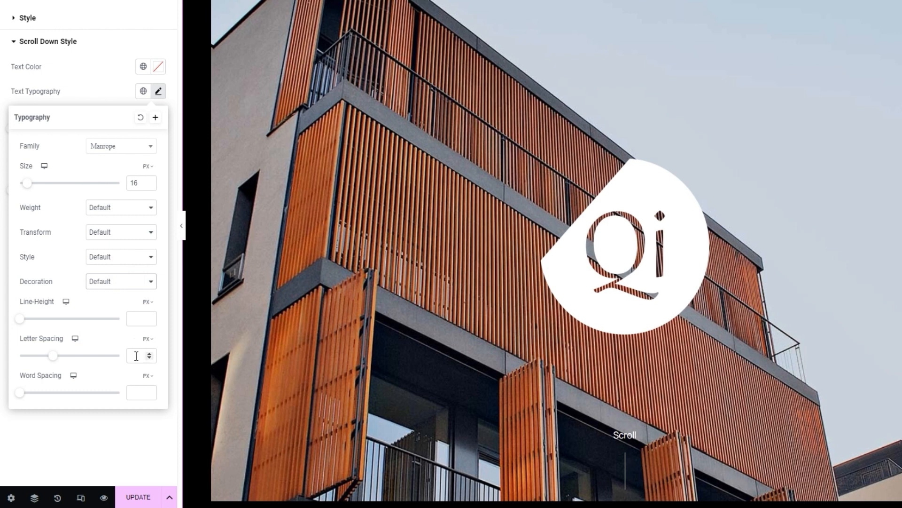
{"action": "mouse_move", "coordinate": [139, 387]}
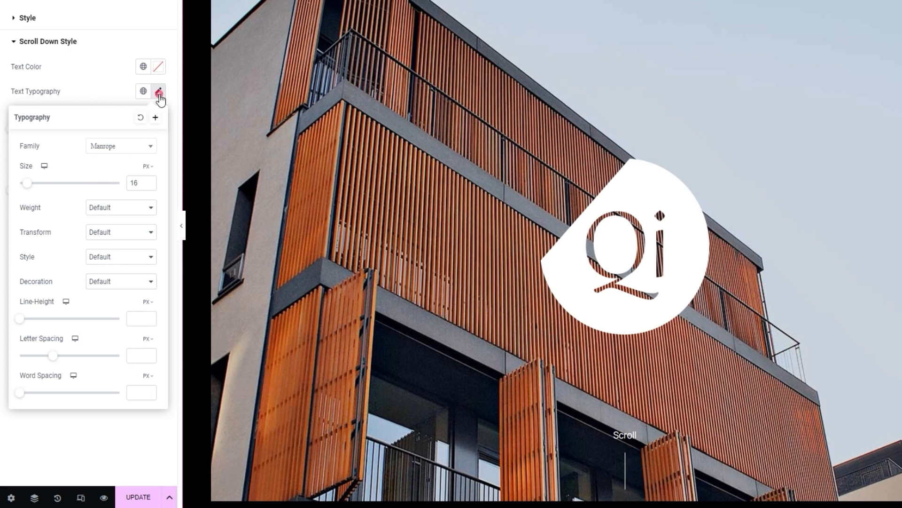
Set the Scroll text bottom margin to 10 px and start picking red (#C82F2F) for the line icon.
{"action": "left_click", "coordinate": [159, 91]}
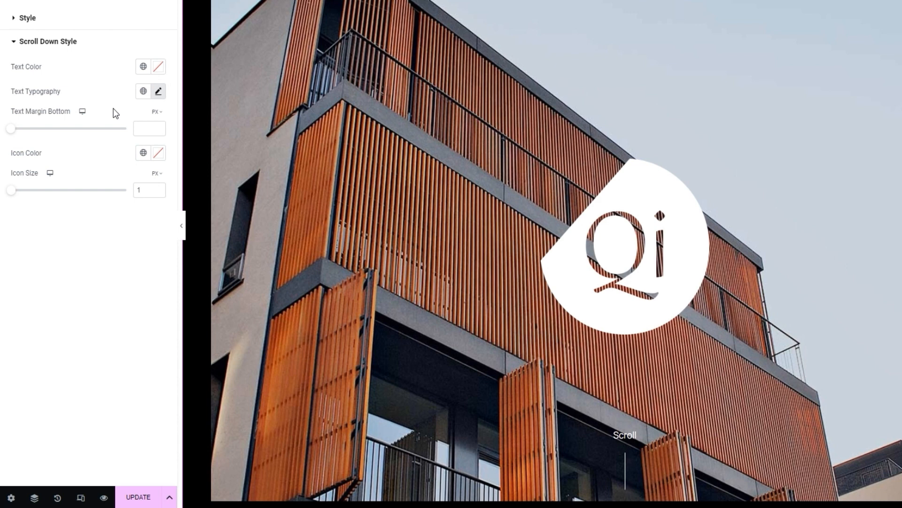
{"action": "mouse_move", "coordinate": [626, 450]}
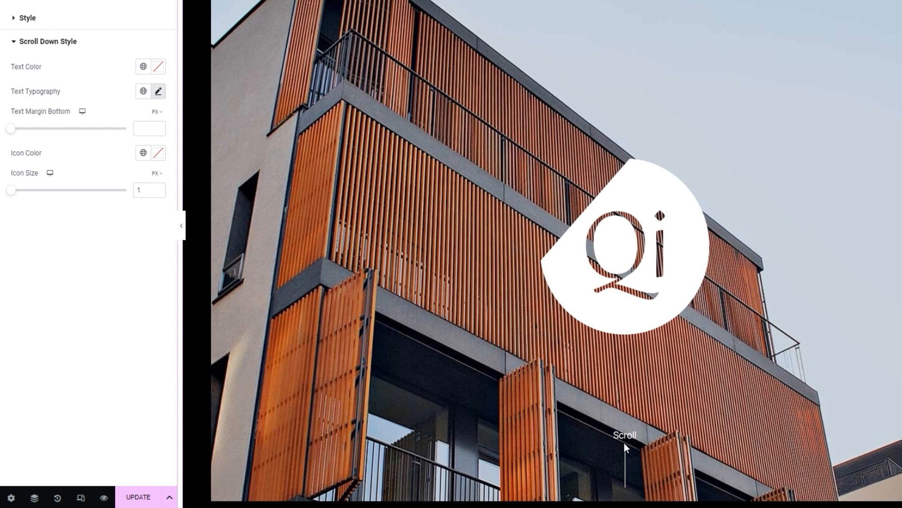
{"action": "mouse_move", "coordinate": [30, 125]}
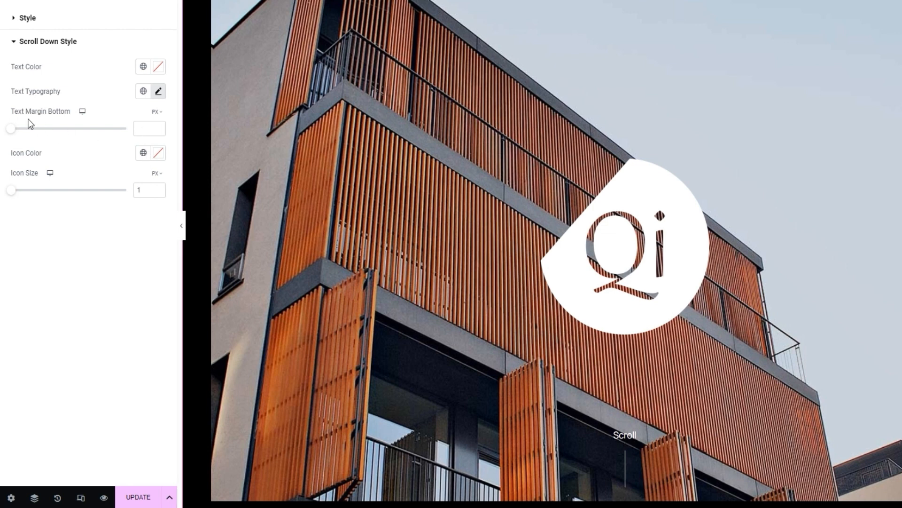
{"action": "left_click_drag", "start_coordinate": [11, 129], "coordinate": [32, 128]}
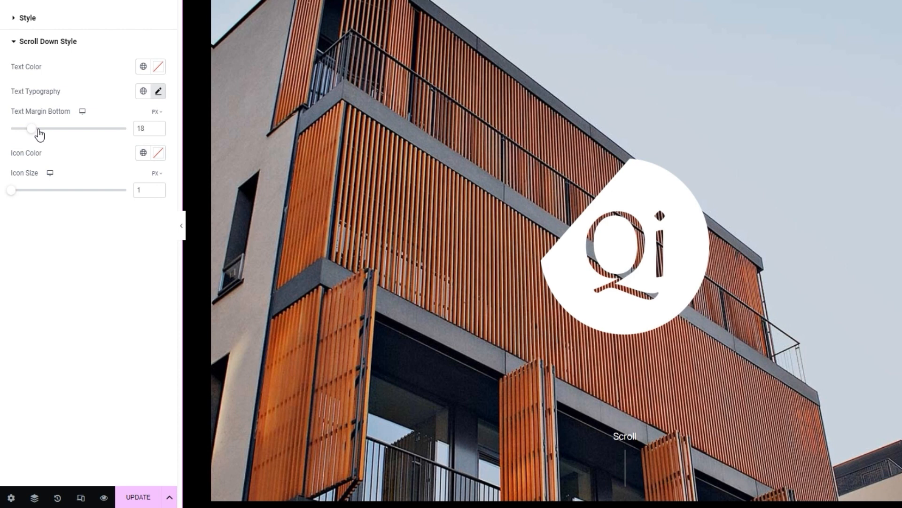
{"action": "left_click_drag", "start_coordinate": [32, 129], "coordinate": [52, 129]}
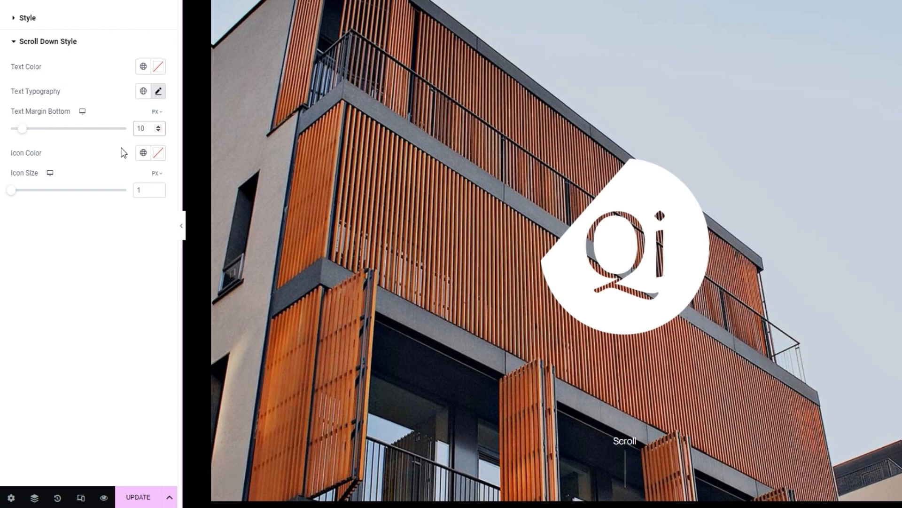
{"action": "left_click", "coordinate": [145, 128]}
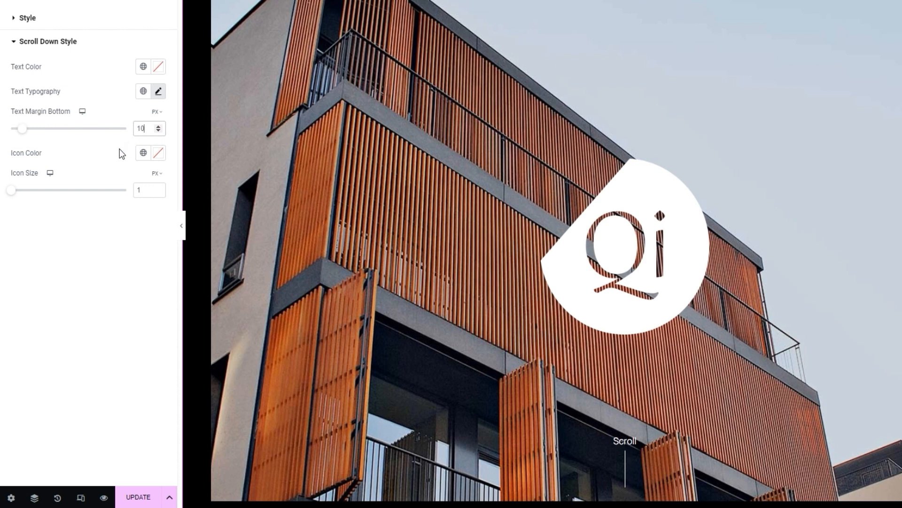
{"action": "left_click", "coordinate": [158, 153]}
{"action": "type", "text": "#C82F2F"}
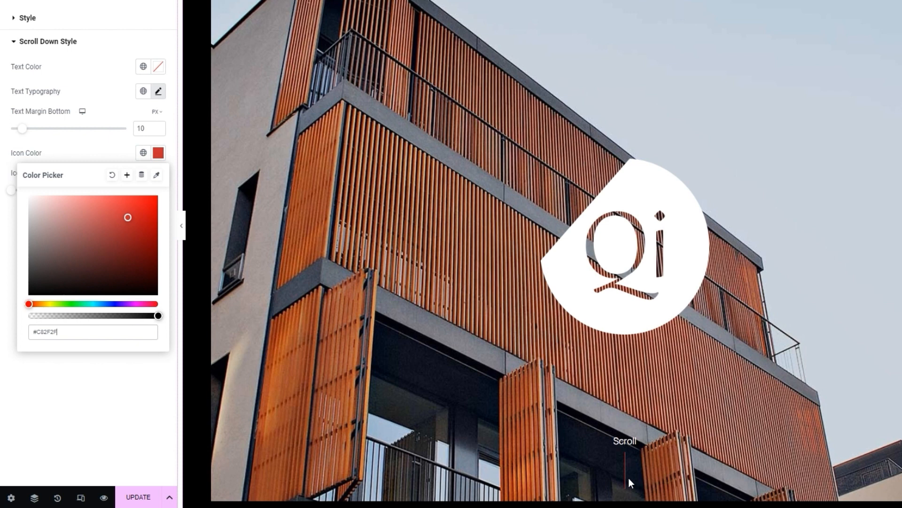
{"action": "mouse_move", "coordinate": [104, 184]}
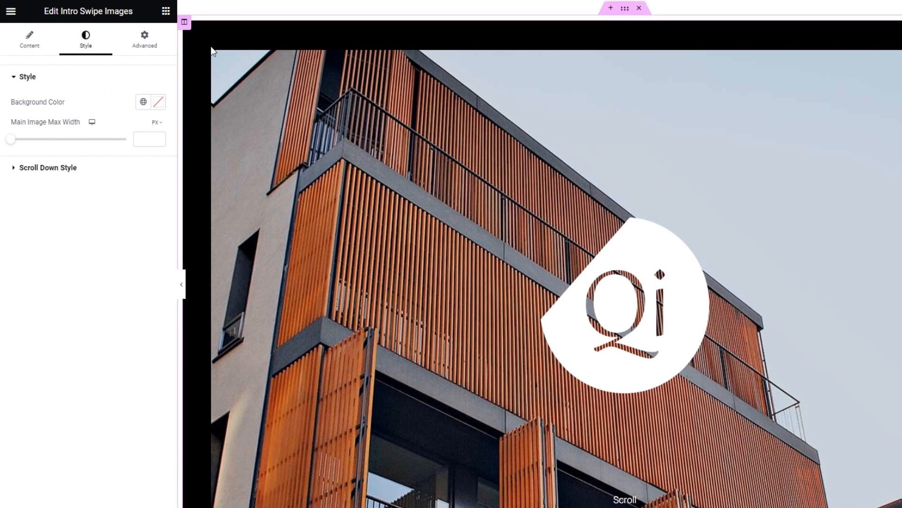
Set the widget's Background Color to white and reselect the intro widget.
{"action": "left_click", "coordinate": [158, 102]}
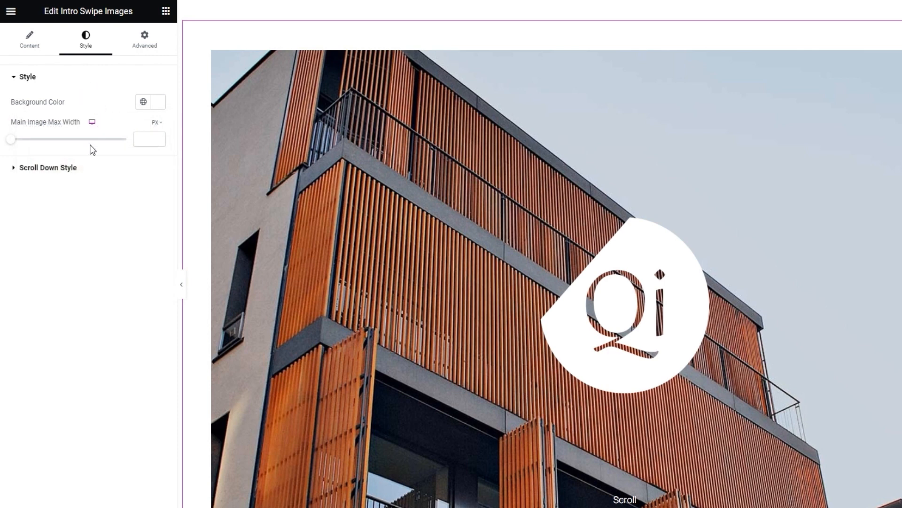
{"action": "mouse_move", "coordinate": [92, 122]}
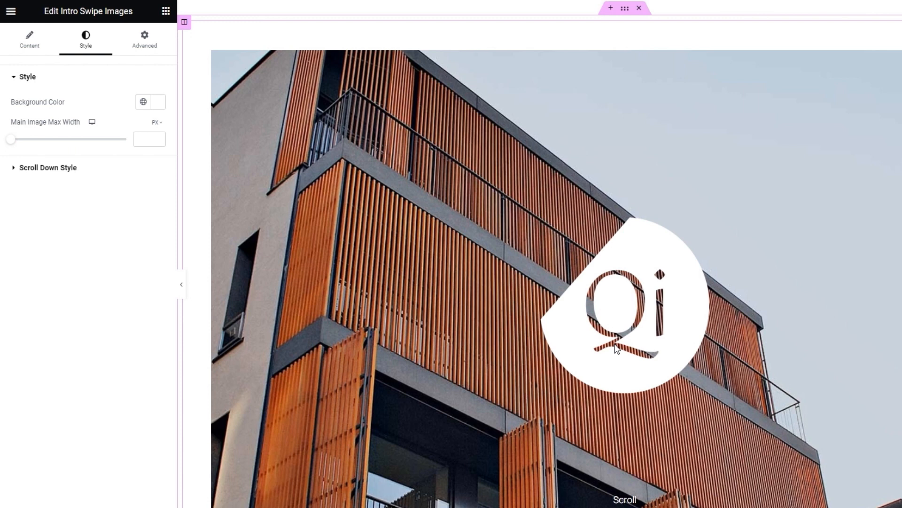
{"action": "left_click", "coordinate": [149, 139]}
{"action": "type", "text": "177"}
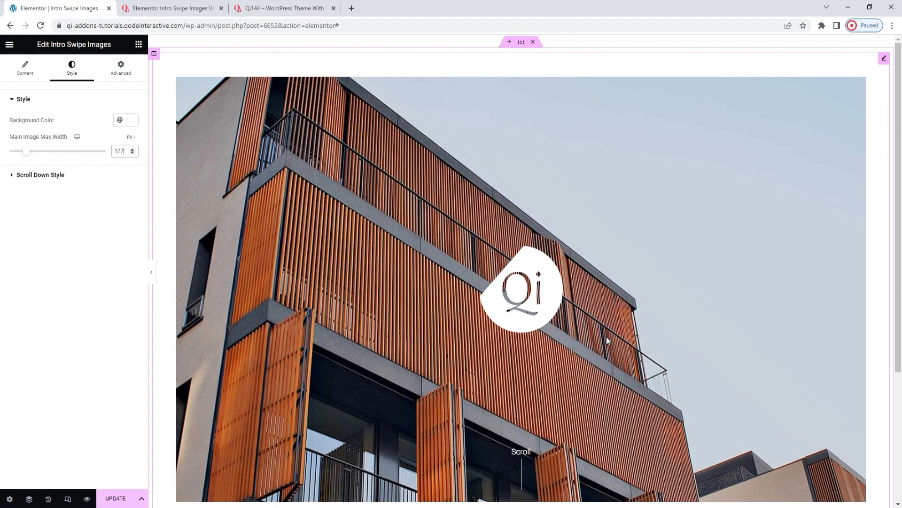
Apply a 177 px Main Image Max Width, save with Update and return to the widget list.
{"action": "scroll", "scroll_direction": "down", "scroll_amount": 3}
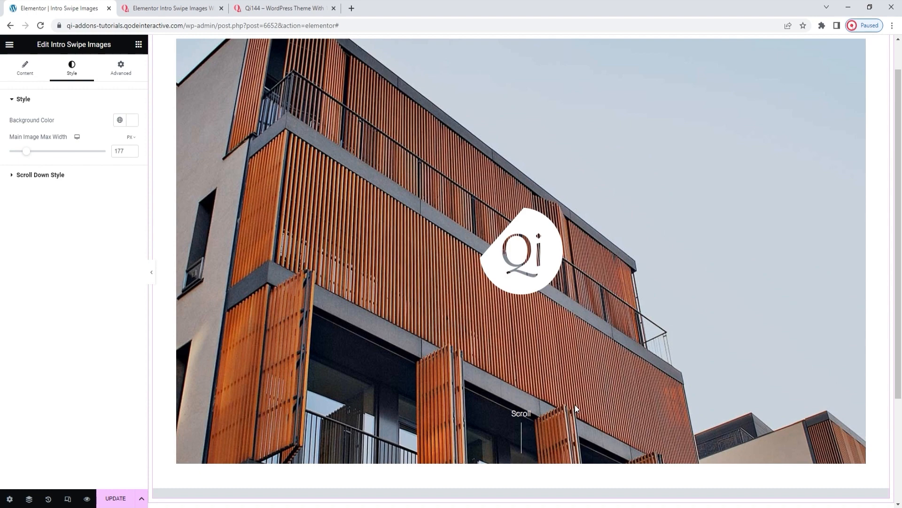
{"action": "mouse_move", "coordinate": [577, 407]}
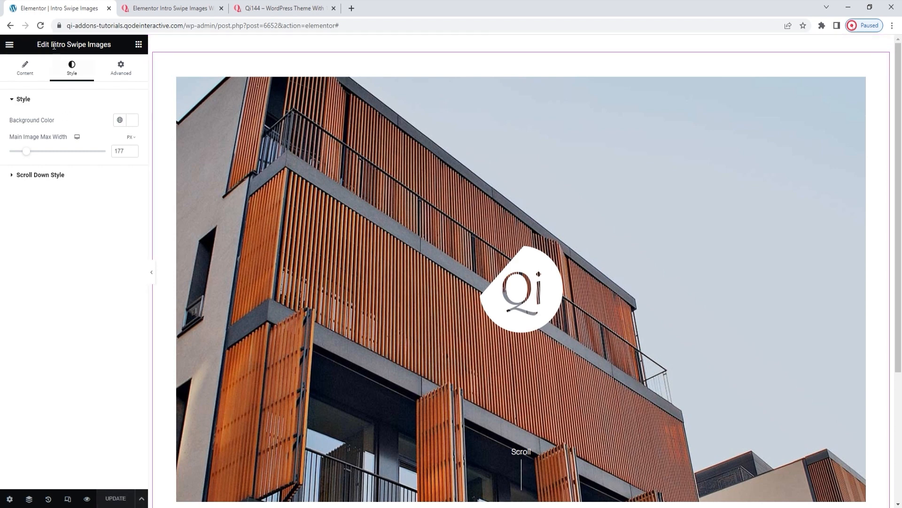
{"action": "left_click", "coordinate": [40, 26]}
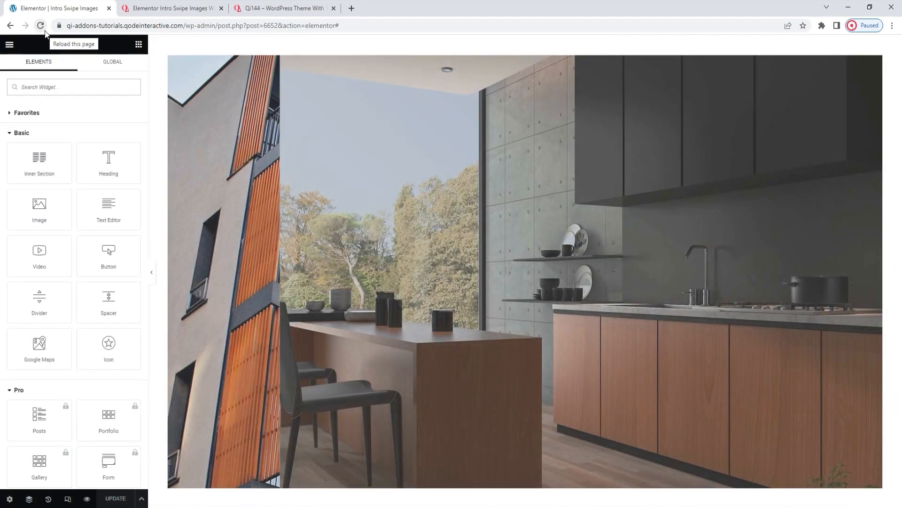
Reload the editor to confirm the saved intro, then switch to the Qode Intro Swipe Images tab.
{"action": "left_click", "coordinate": [39, 25]}
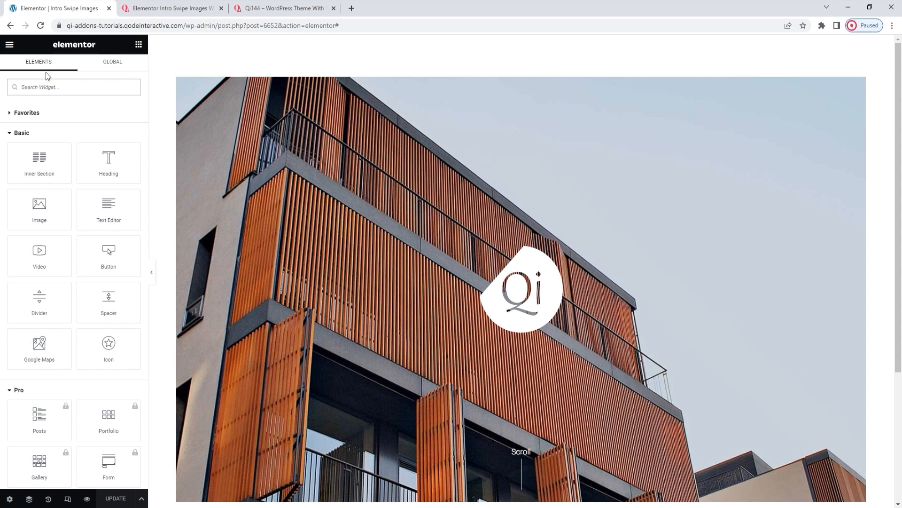
{"action": "left_click", "coordinate": [73, 86]}
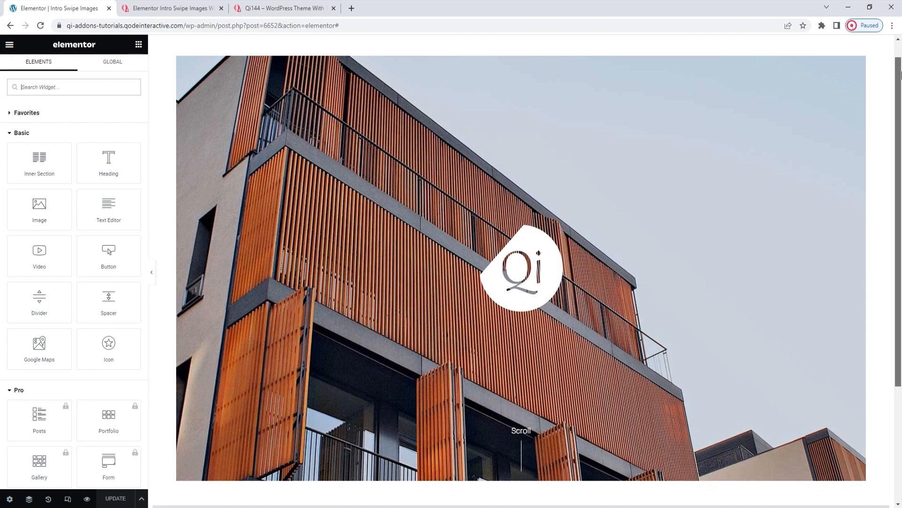
{"action": "left_click", "coordinate": [170, 8]}
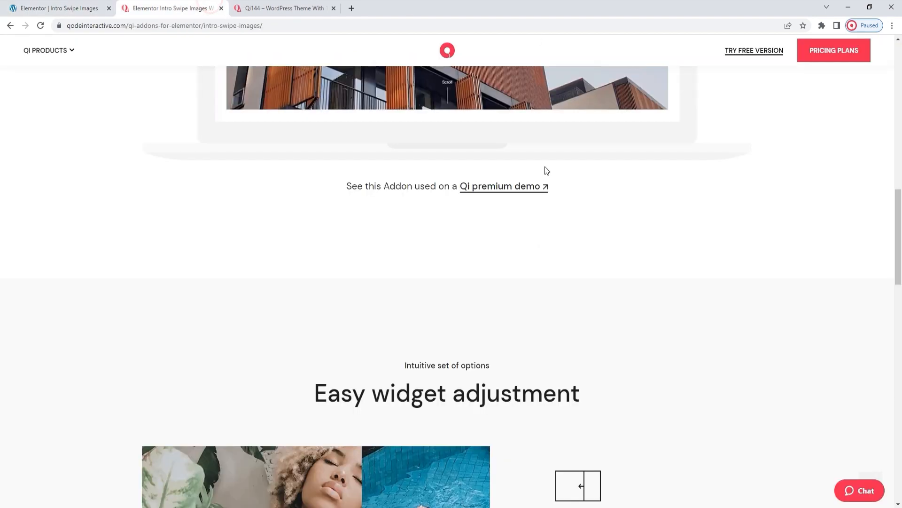
{"action": "scroll", "scroll_direction": "up", "scroll_amount": 3}
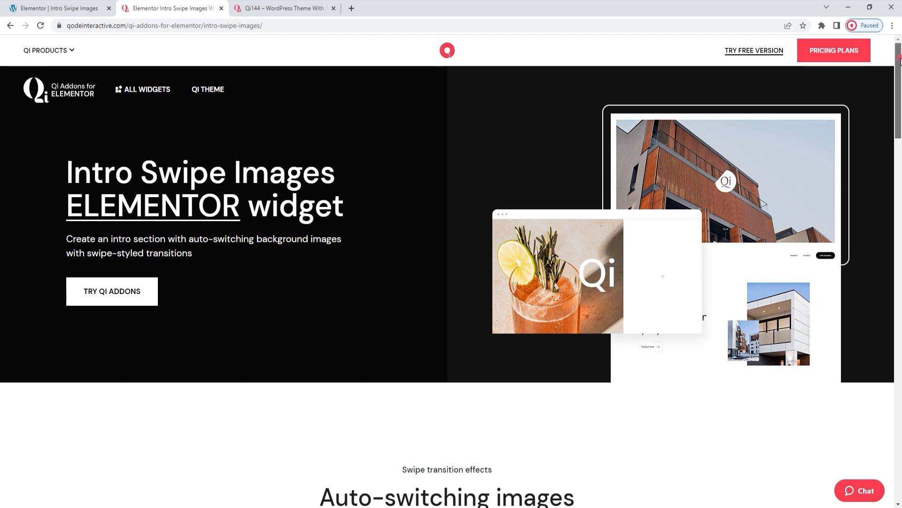
{"action": "scroll", "scroll_direction": "down", "scroll_amount": 3}
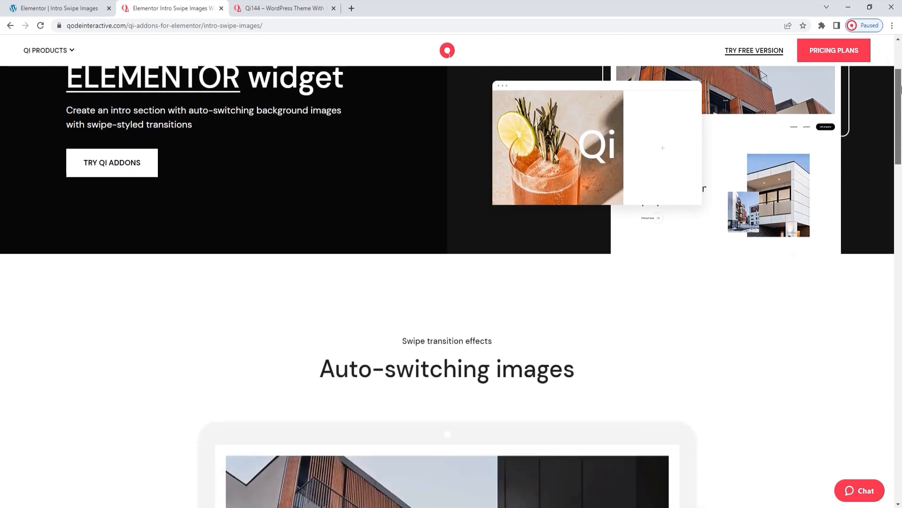
{"action": "scroll", "scroll_direction": "down", "scroll_amount": 3}
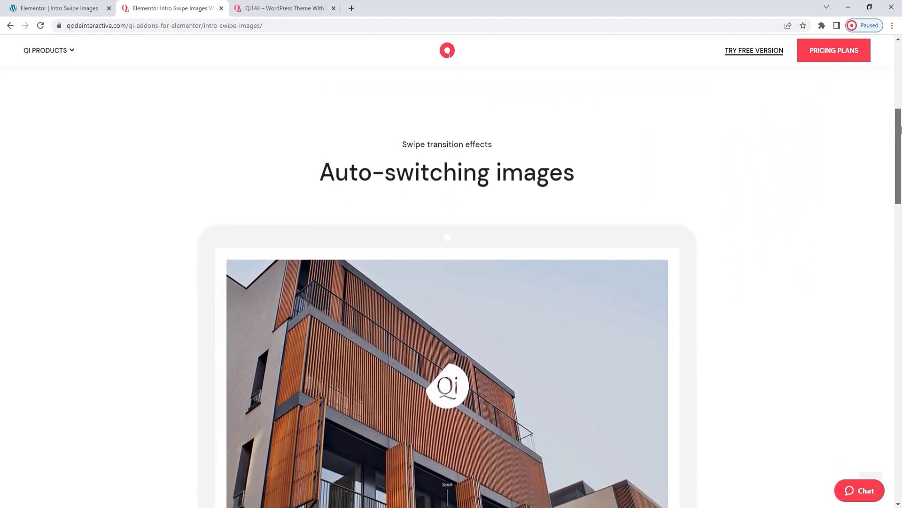
{"action": "scroll", "scroll_direction": "down", "scroll_amount": 3}
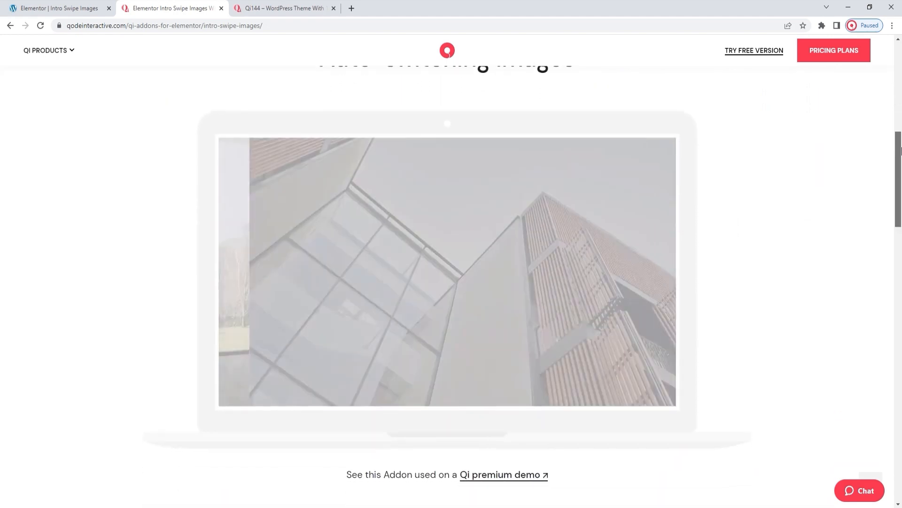
{"action": "scroll", "scroll_direction": "down", "scroll_amount": 3}
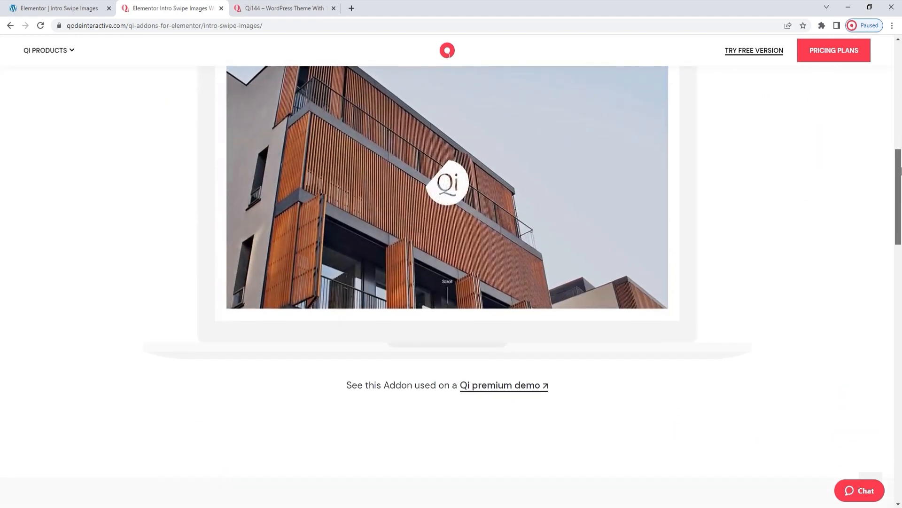
{"action": "scroll", "scroll_direction": "down", "scroll_amount": 3}
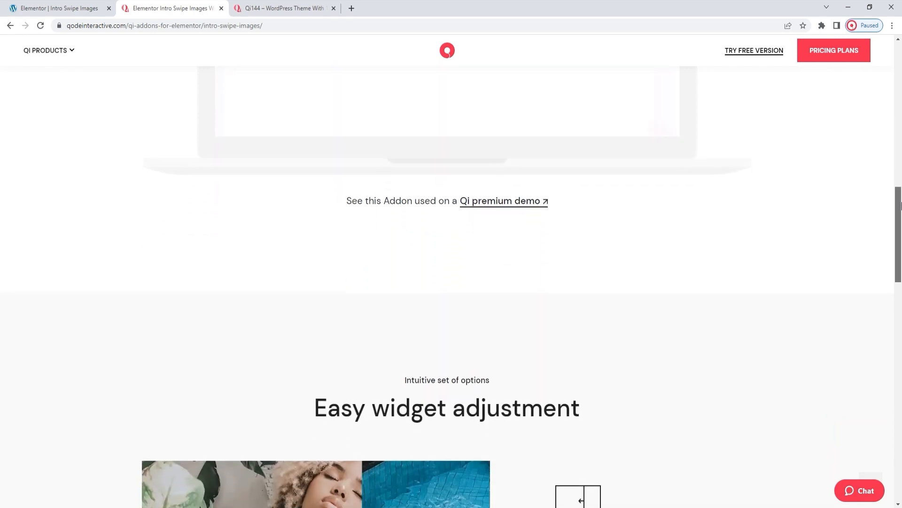
{"action": "scroll", "scroll_direction": "down", "scroll_amount": 3}
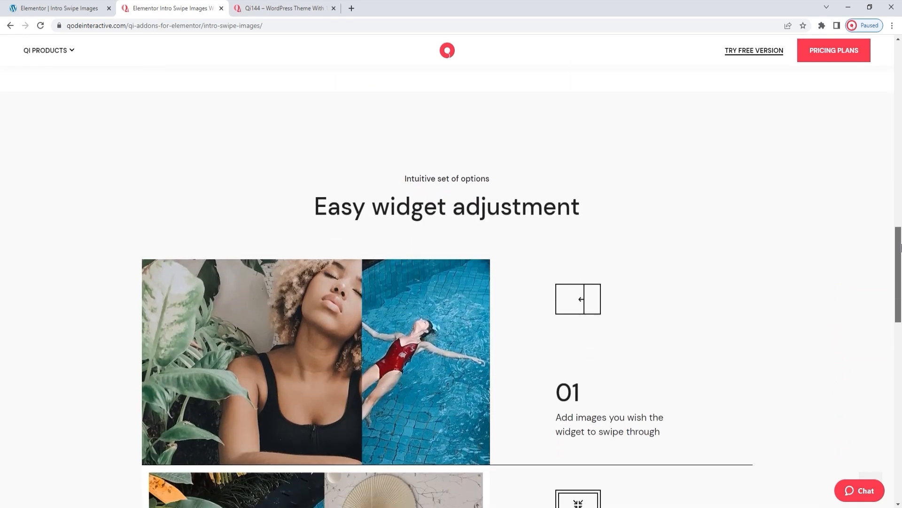
{"action": "scroll", "scroll_direction": "down", "scroll_amount": 3}
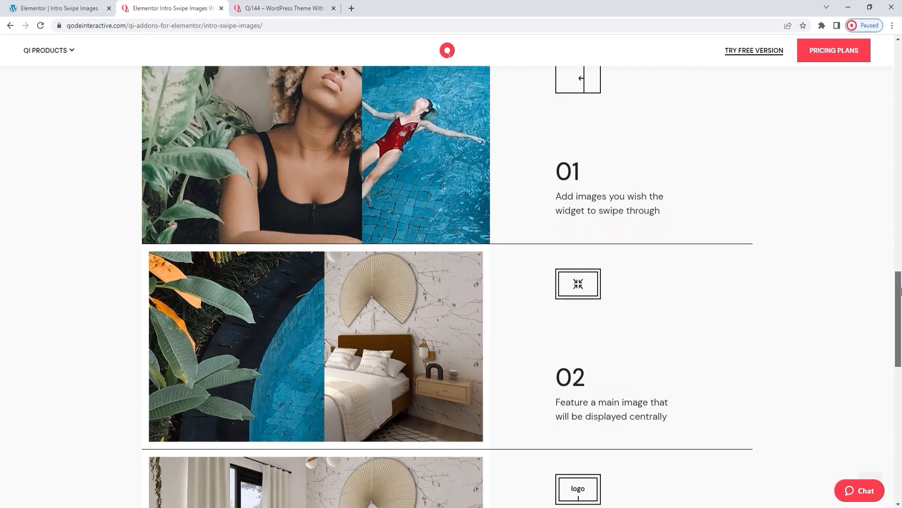
{"action": "scroll", "scroll_direction": "down", "scroll_amount": 3}
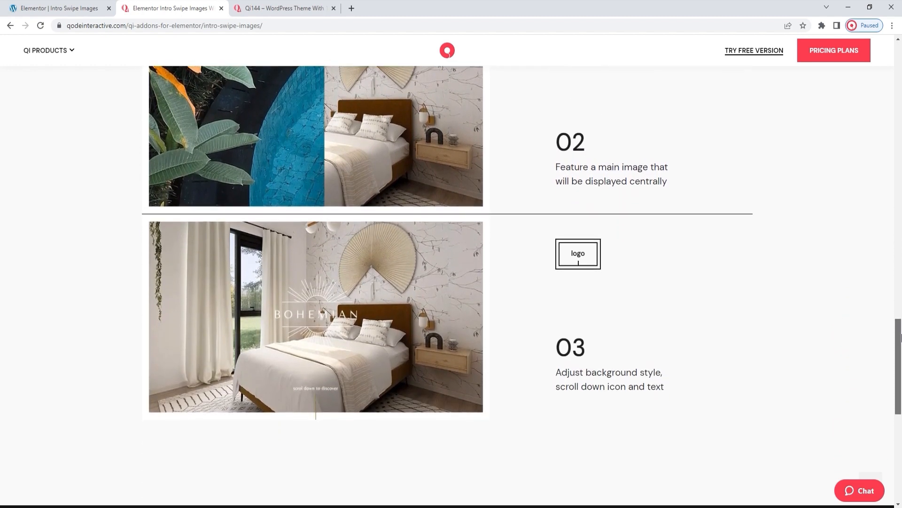
{"action": "scroll", "scroll_direction": "down", "scroll_amount": 3}
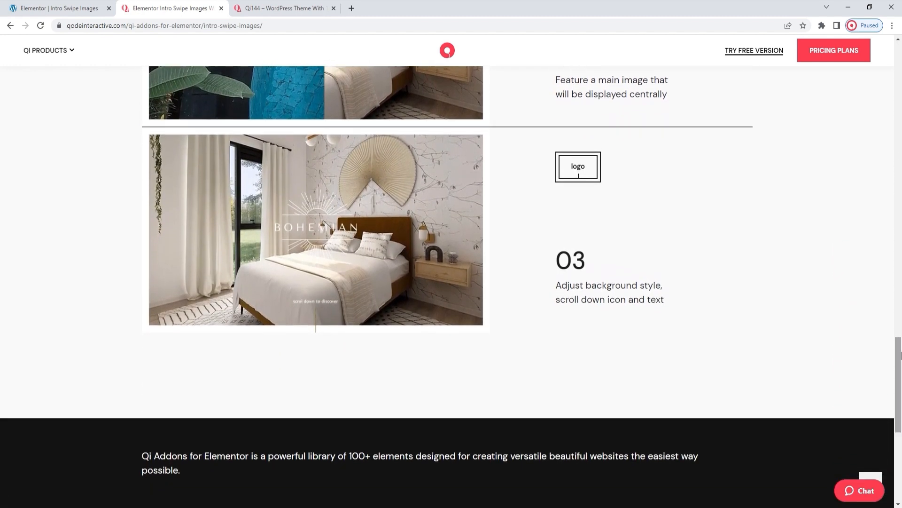